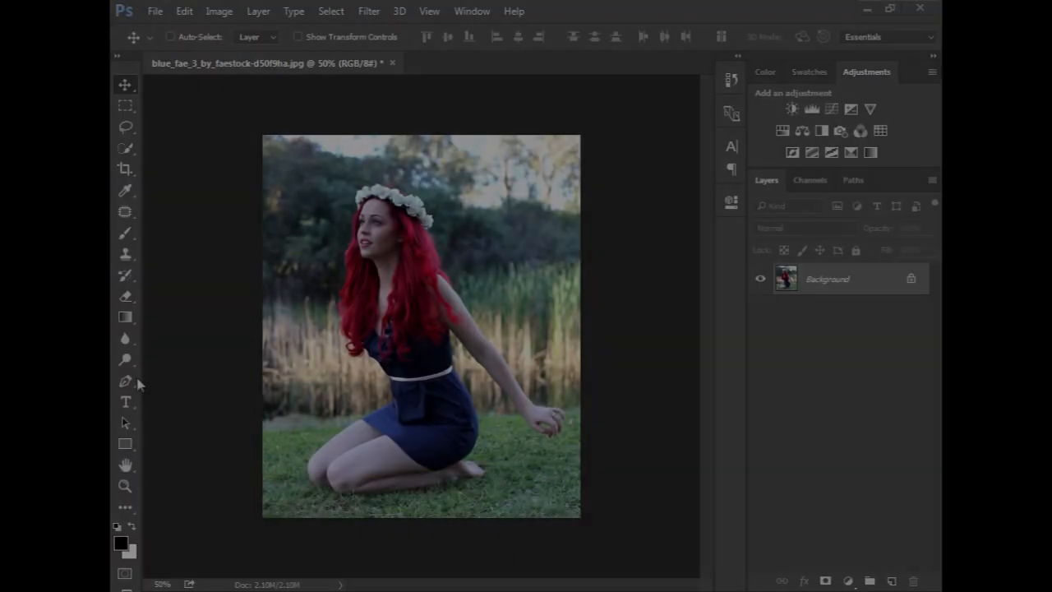
With the Pen tool, place anchors along the hand, upper arm, flower crown and hair-dress edge
{"action": "left_click", "coordinate": [125, 485]}
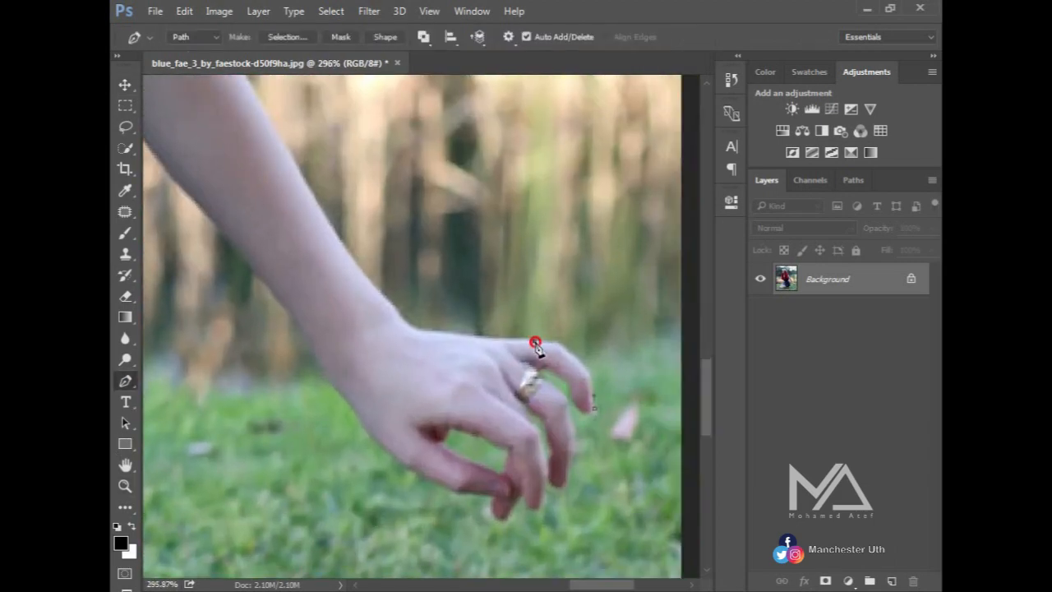
{"action": "left_click", "coordinate": [364, 279]}
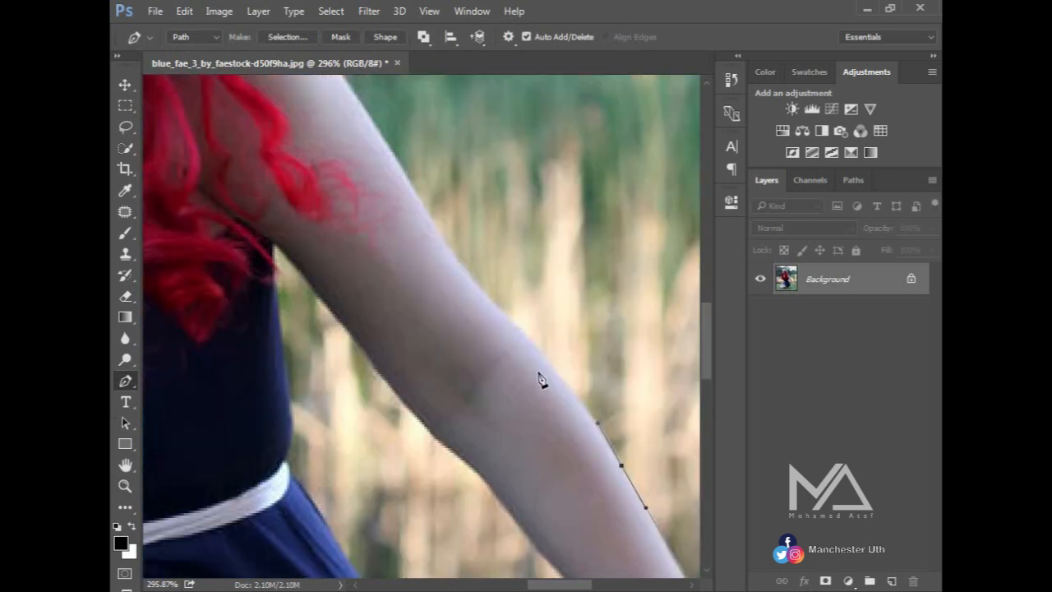
{"action": "left_click", "coordinate": [419, 247]}
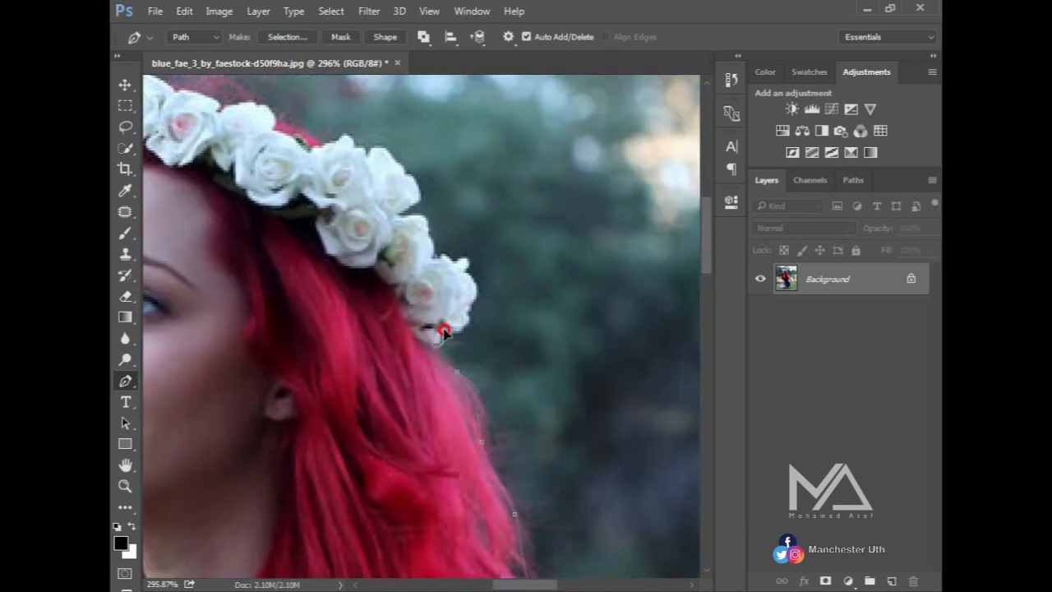
{"action": "left_click", "coordinate": [451, 261]}
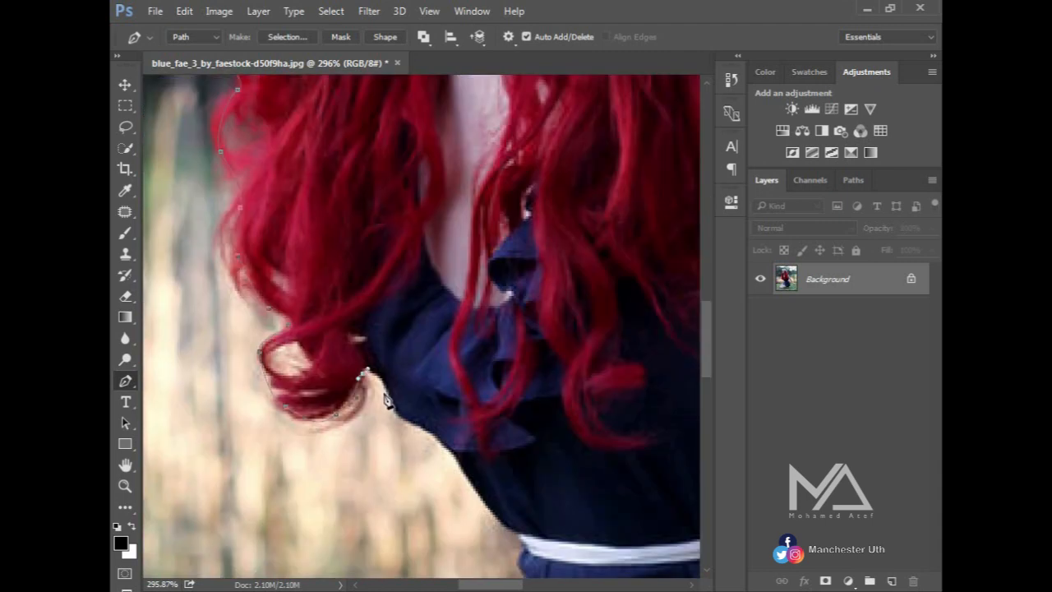
{"action": "left_click", "coordinate": [473, 489]}
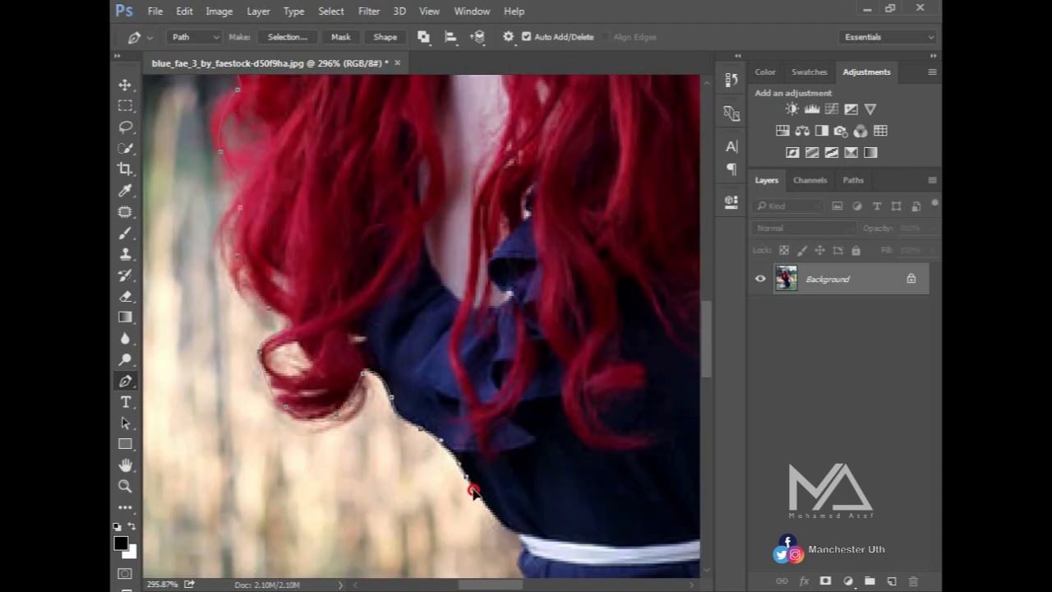
{"action": "scroll", "scroll_direction": "down", "scroll_amount": 3}
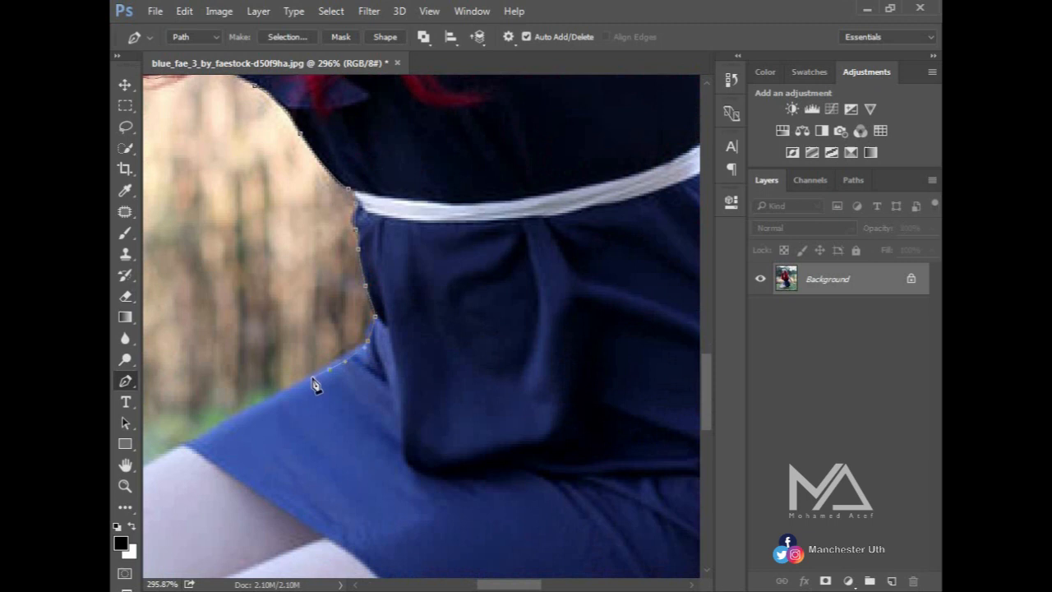
Curve the path along the dress, add anchors around the fingers, and close the outline
{"action": "left_click_drag", "start_coordinate": [316, 387], "coordinate": [509, 267]}
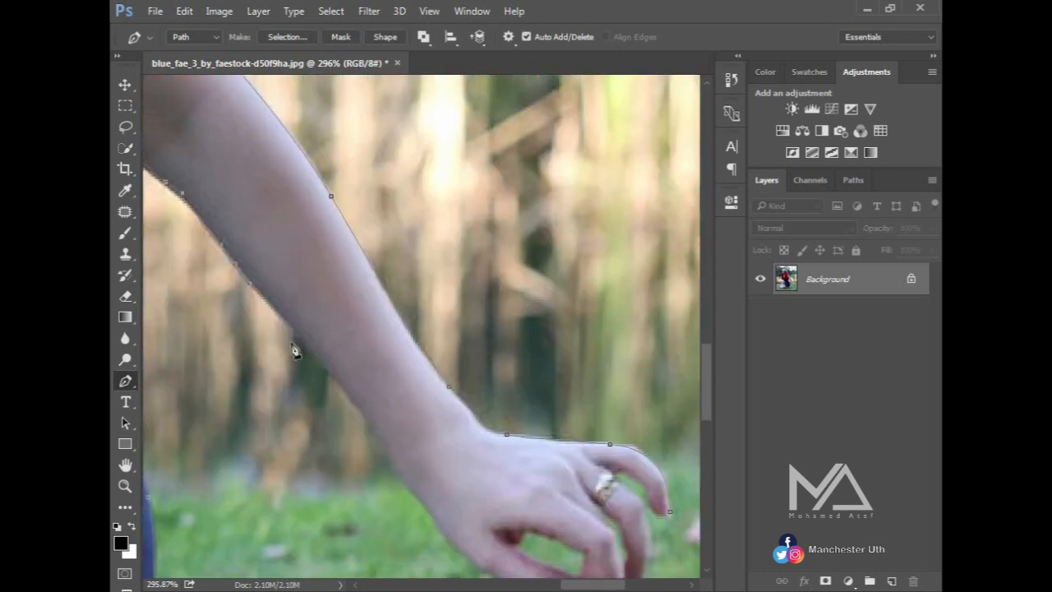
{"action": "scroll", "scroll_direction": "down", "scroll_amount": 3}
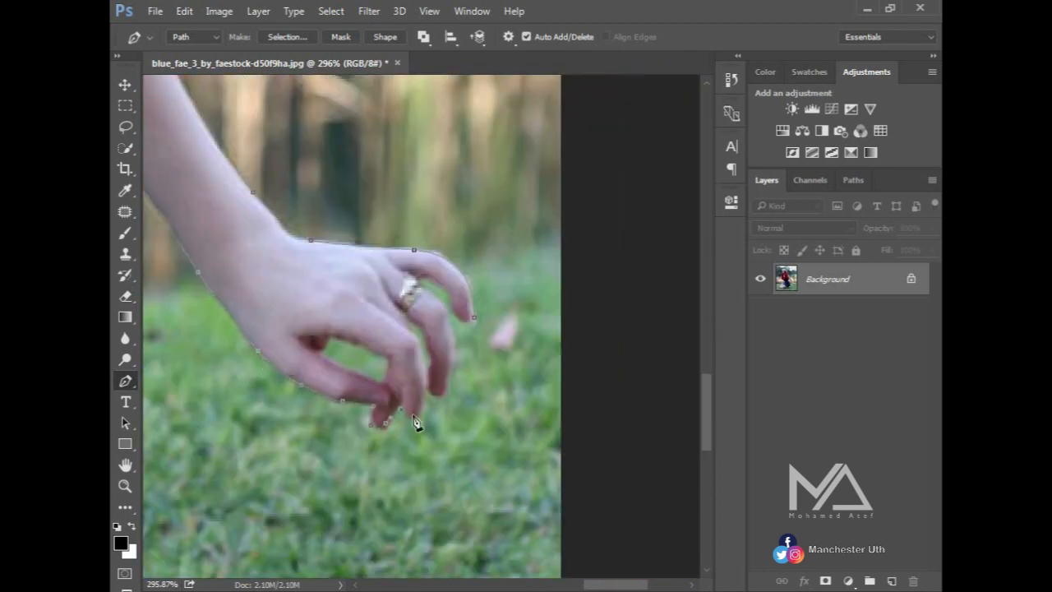
{"action": "left_click", "coordinate": [427, 282]}
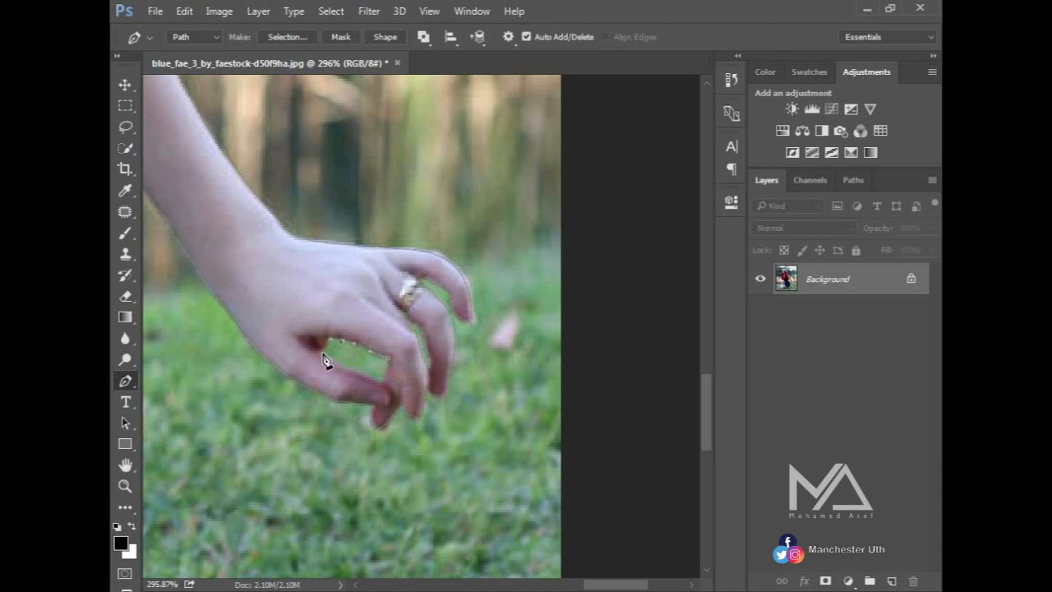
{"action": "left_click", "coordinate": [386, 372]}
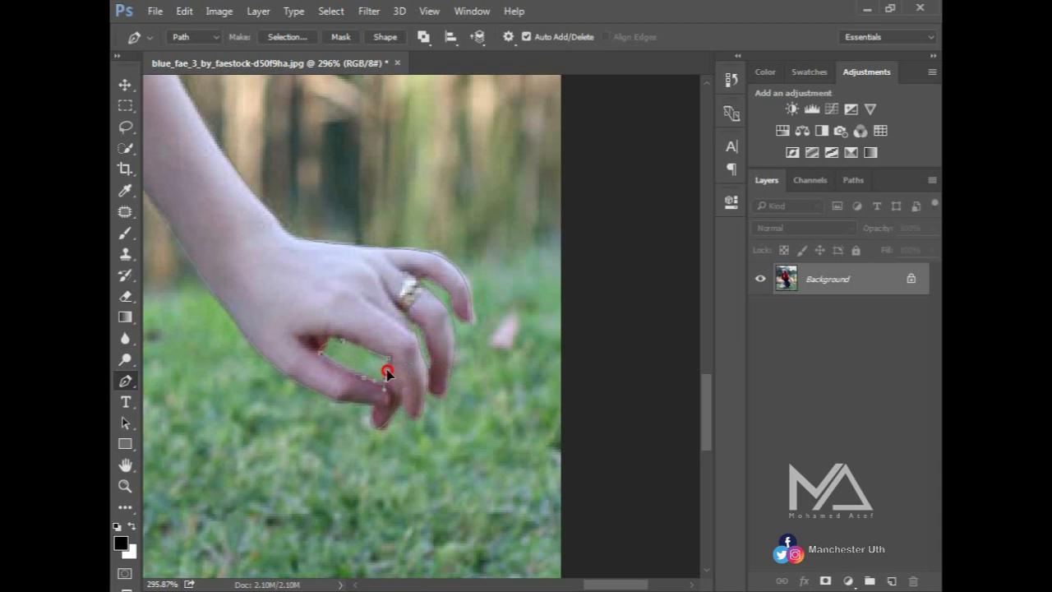
{"action": "left_click", "coordinate": [125, 485]}
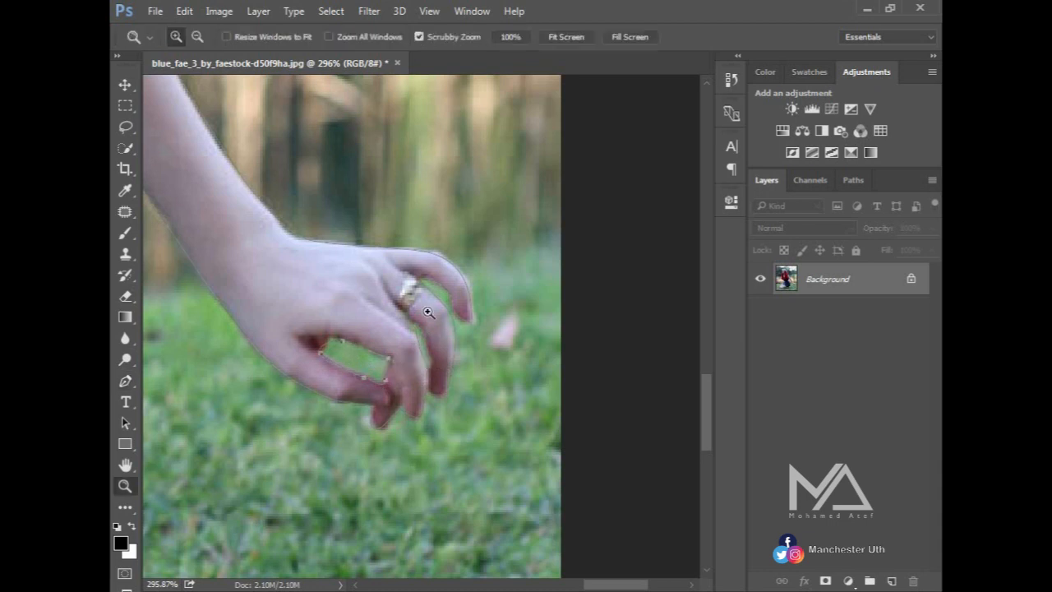
Fit the photo in the window and save the Work Path as Path 1 in the Paths panel
{"action": "left_click", "coordinate": [566, 36]}
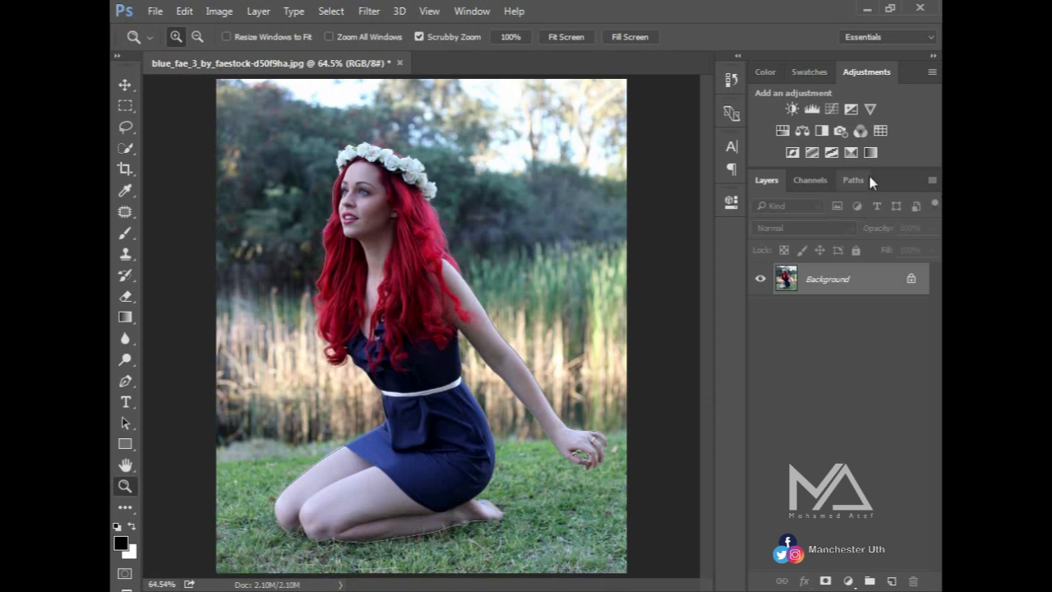
{"action": "left_click", "coordinate": [853, 180]}
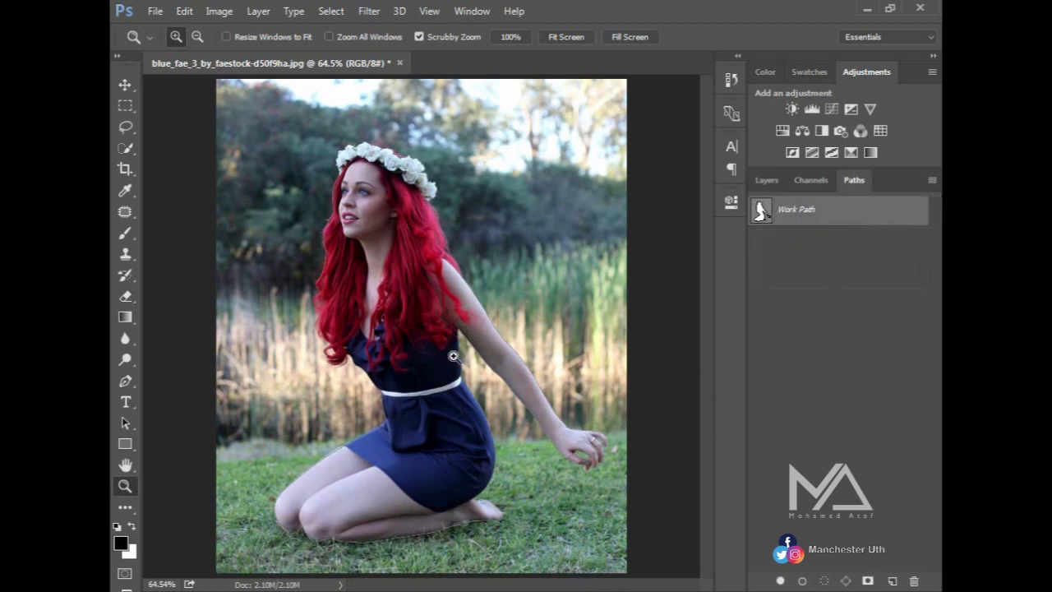
{"action": "left_click", "coordinate": [125, 85]}
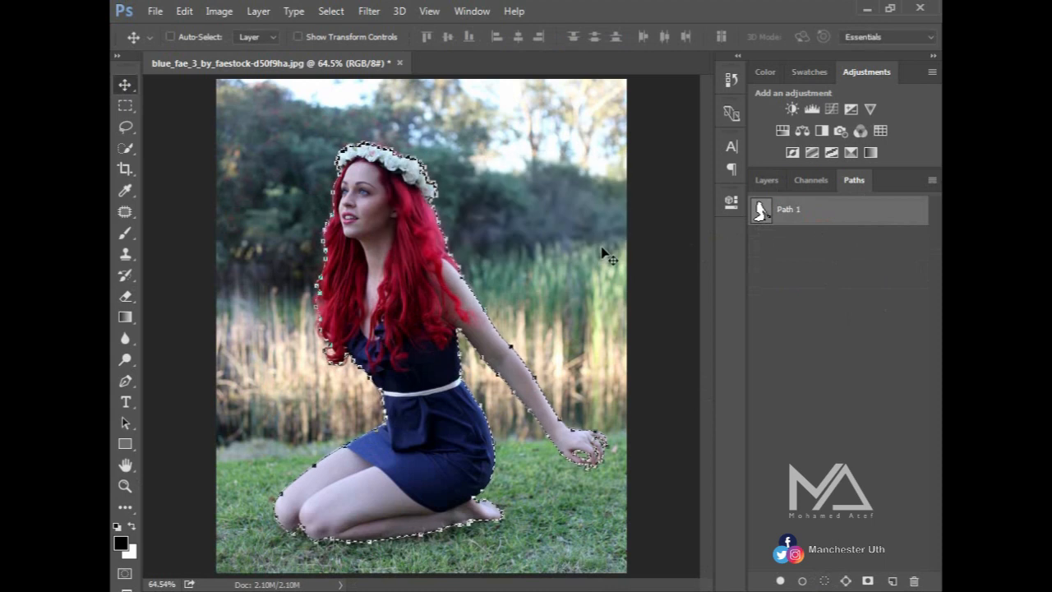
Load the path as a selection and preview Refine Edge on it, then cancel
{"action": "left_click", "coordinate": [766, 180]}
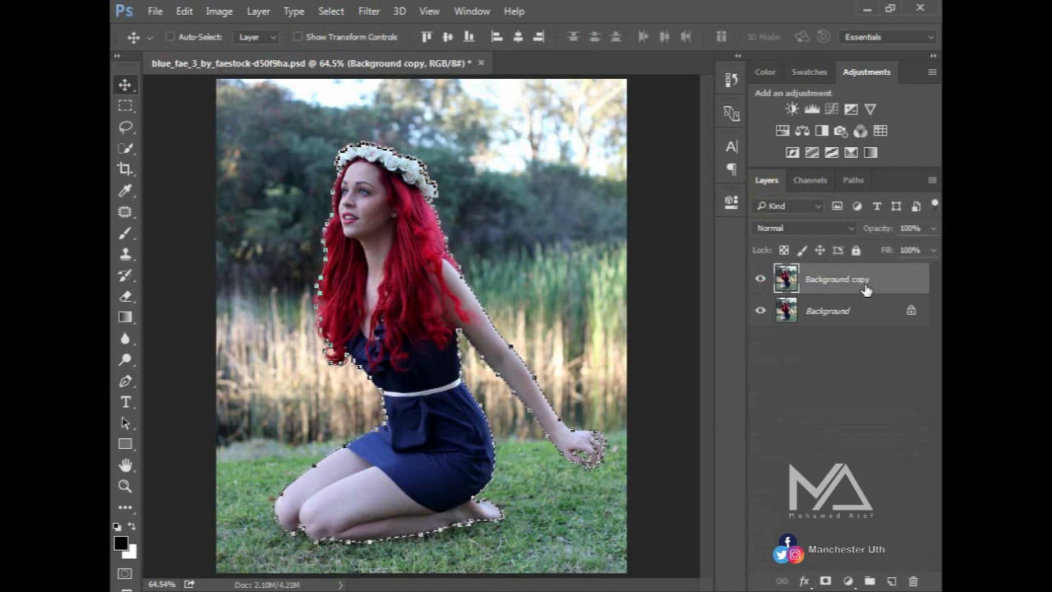
{"action": "left_click", "coordinate": [126, 148]}
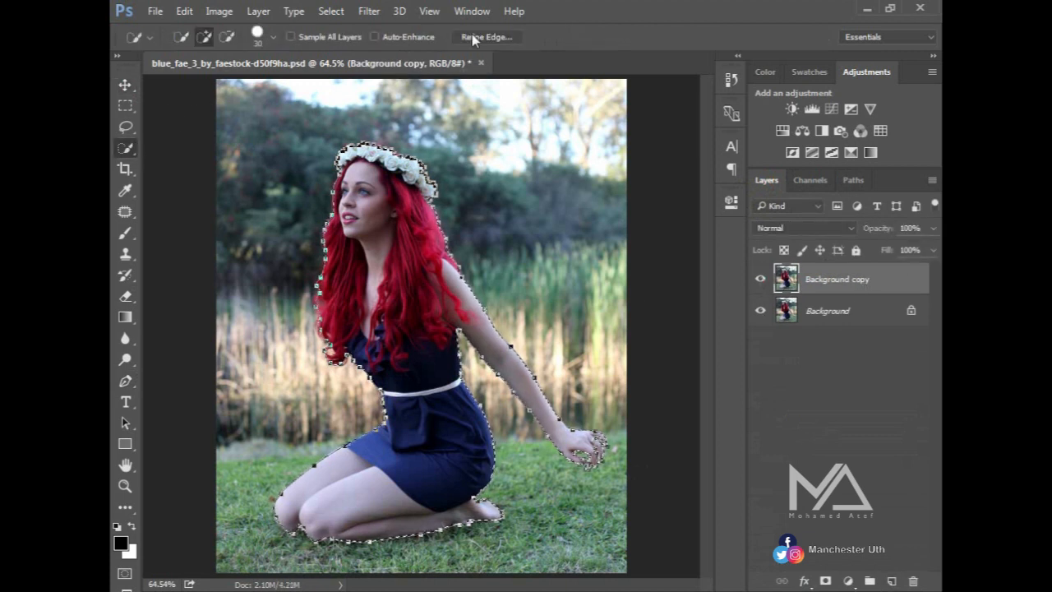
{"action": "left_click", "coordinate": [368, 11]}
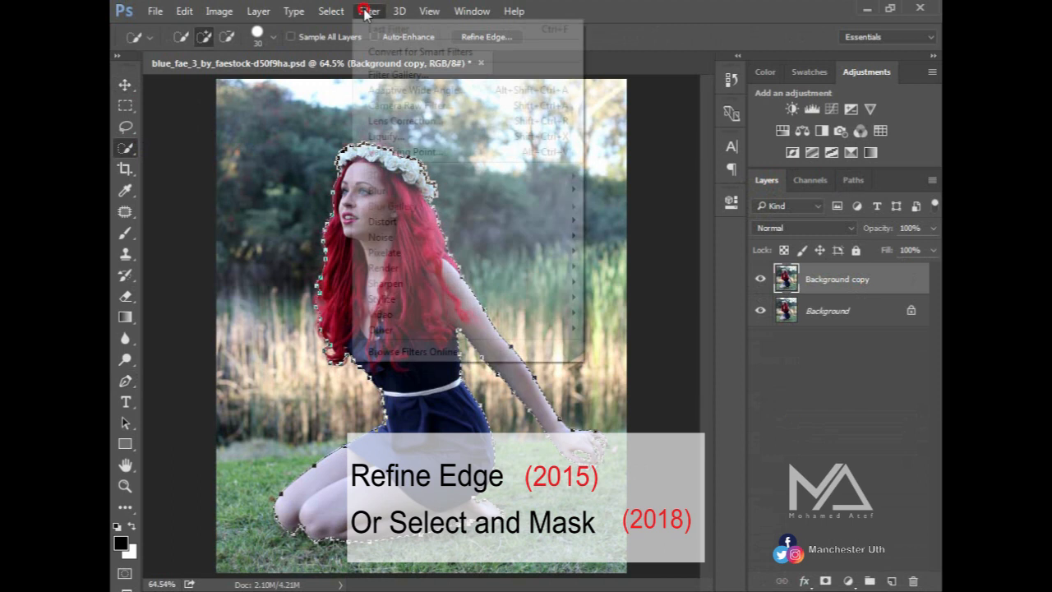
{"action": "left_click", "coordinate": [330, 11]}
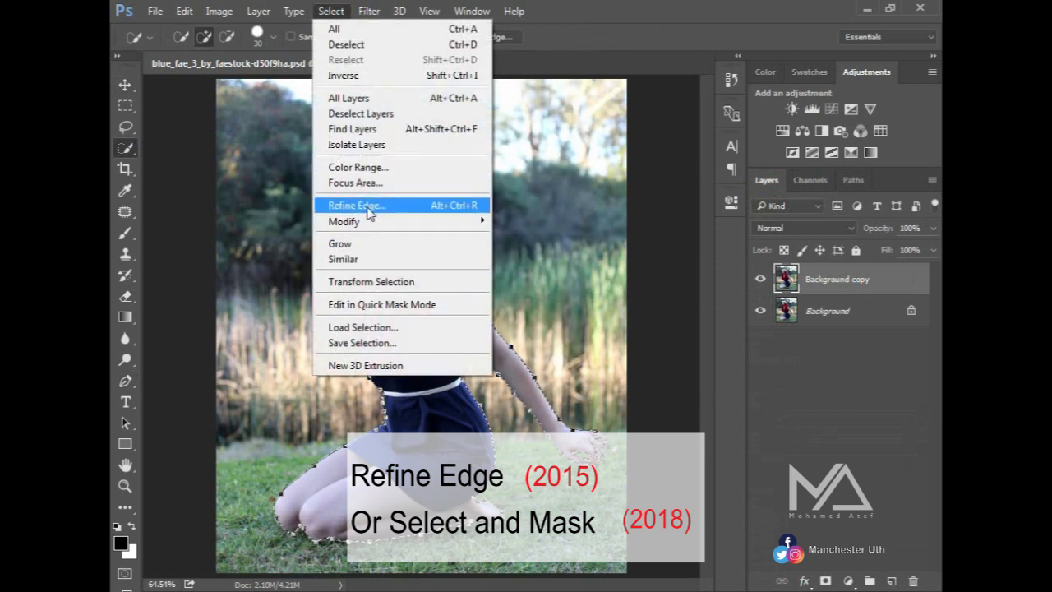
{"action": "left_click", "coordinate": [355, 205]}
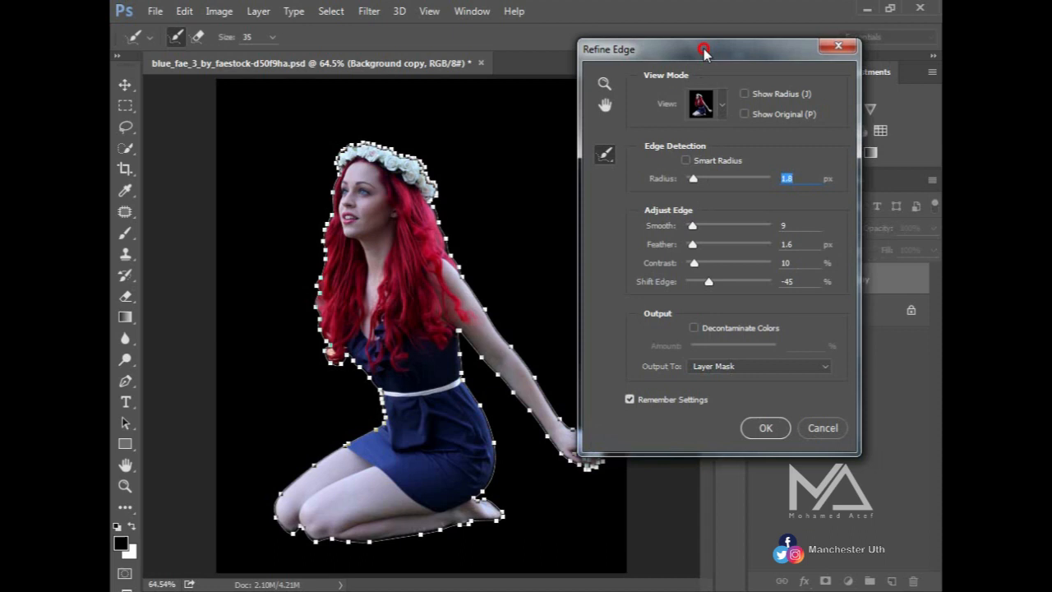
{"action": "left_click", "coordinate": [765, 427]}
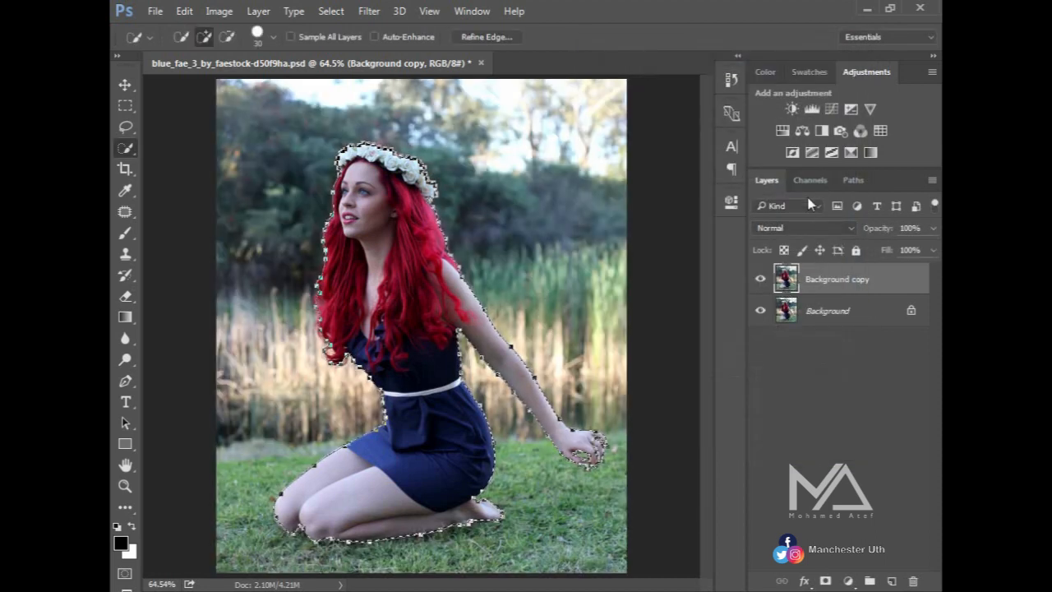
Return from the Paths panel to the Layers panel and switch to the Move tool
{"action": "left_click", "coordinate": [853, 180]}
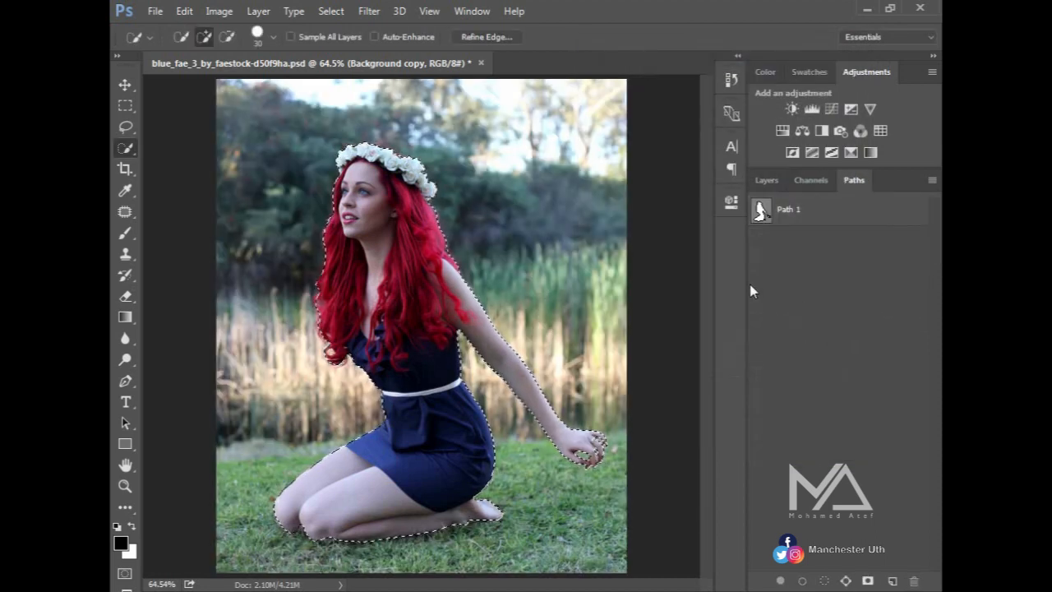
{"action": "left_click", "coordinate": [765, 180]}
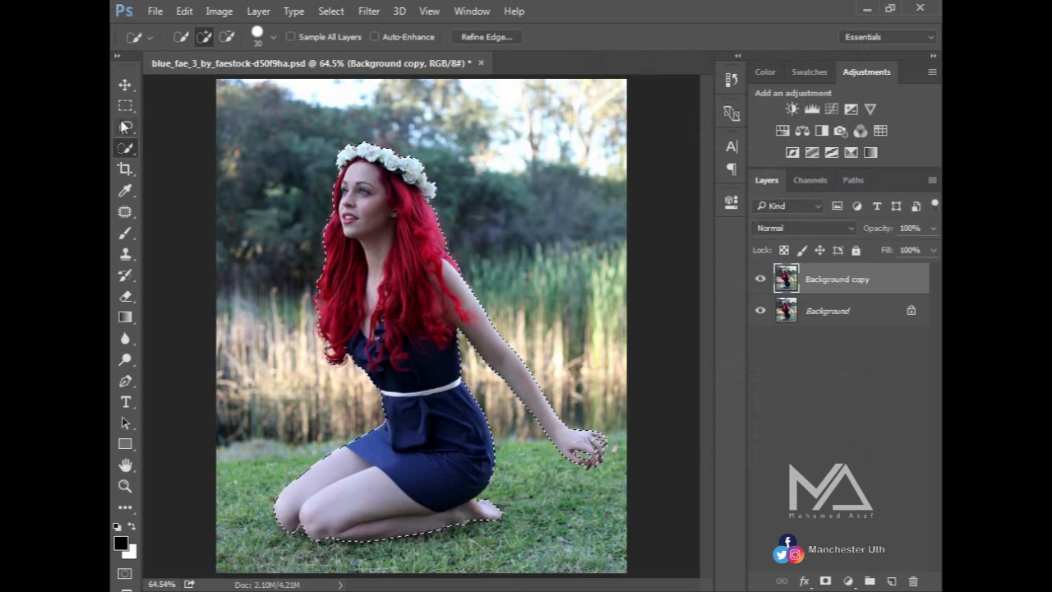
{"action": "left_click", "coordinate": [125, 85]}
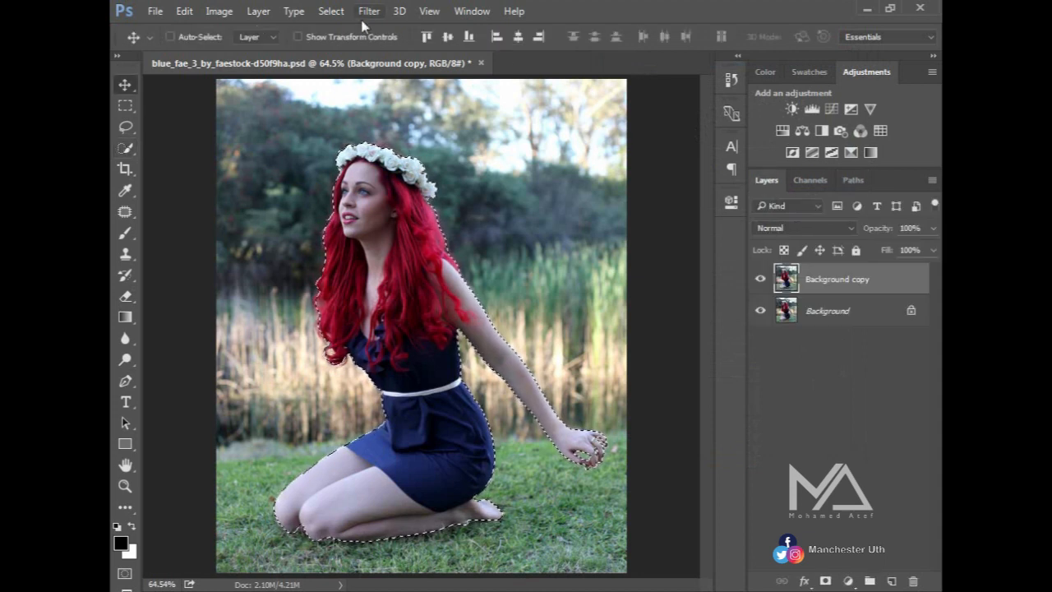
Reopen Refine Edge on the woman's selection and lower the edge detection radius
{"action": "left_click", "coordinate": [330, 10]}
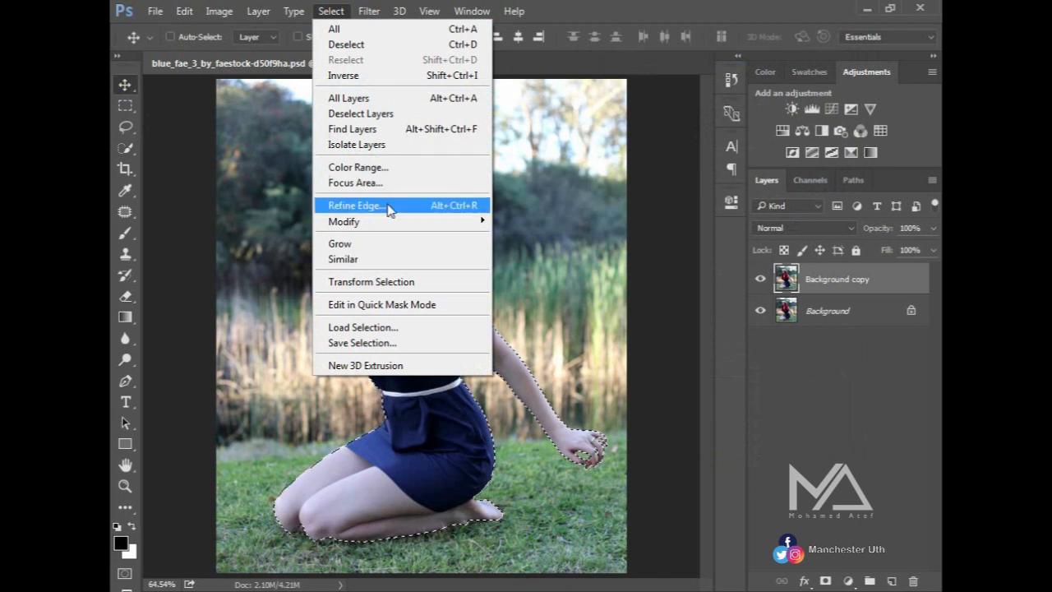
{"action": "left_click", "coordinate": [353, 204]}
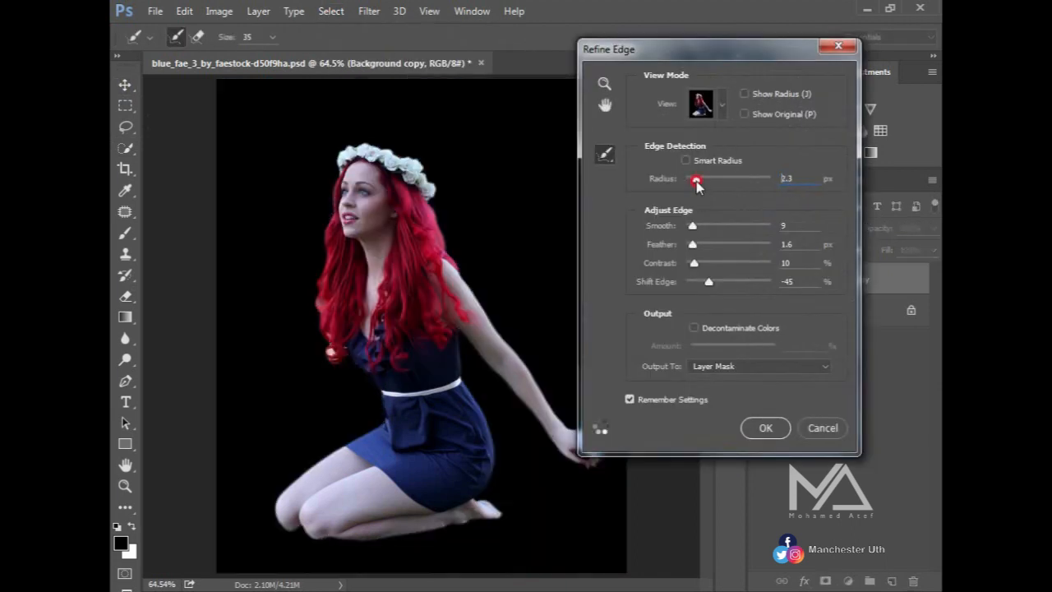
{"action": "left_click_drag", "start_coordinate": [697, 181], "coordinate": [690, 181]}
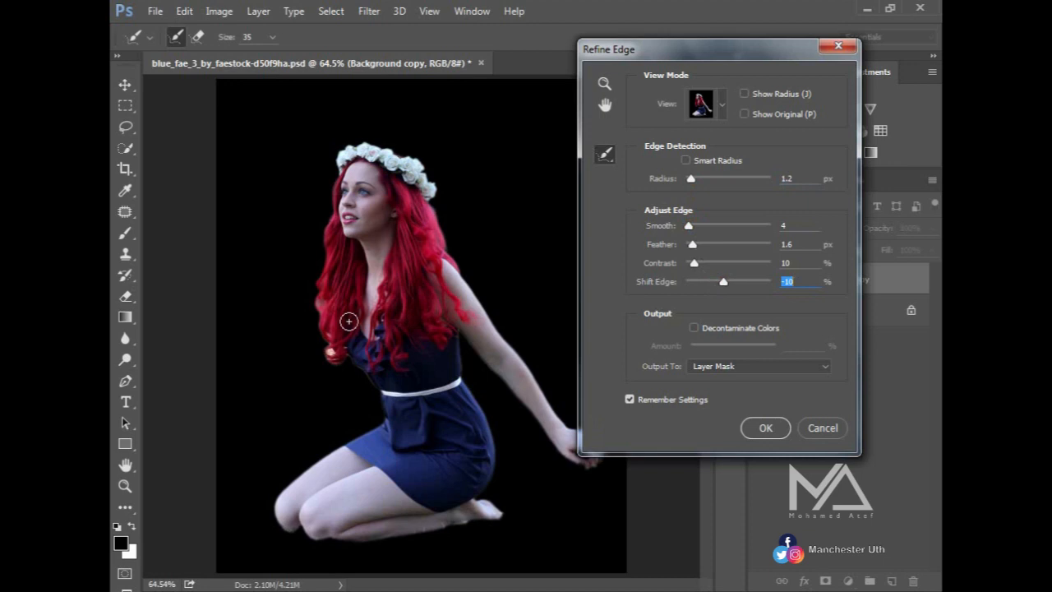
{"action": "mouse_move", "coordinate": [736, 330]}
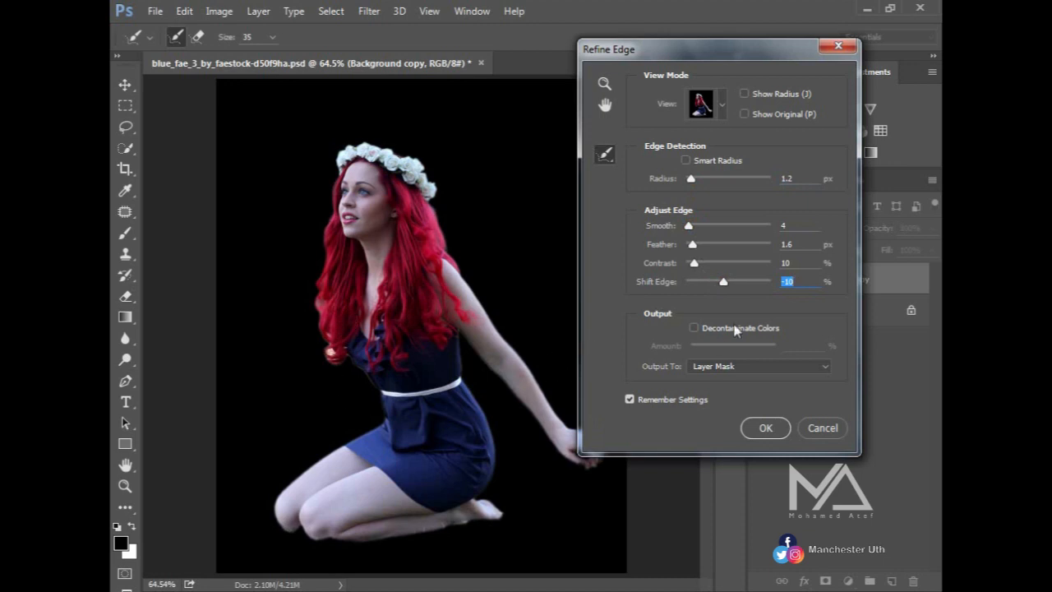
{"action": "mouse_move", "coordinate": [369, 386]}
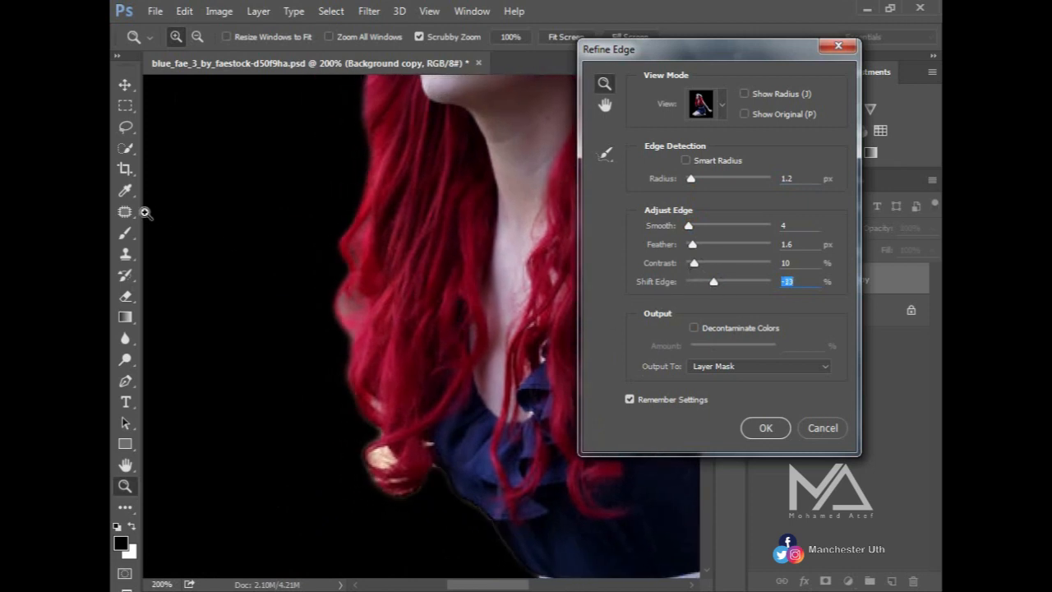
Paint with the Refine Radius brush around the flower crown and inspect the hair edges
{"action": "left_click", "coordinate": [603, 154]}
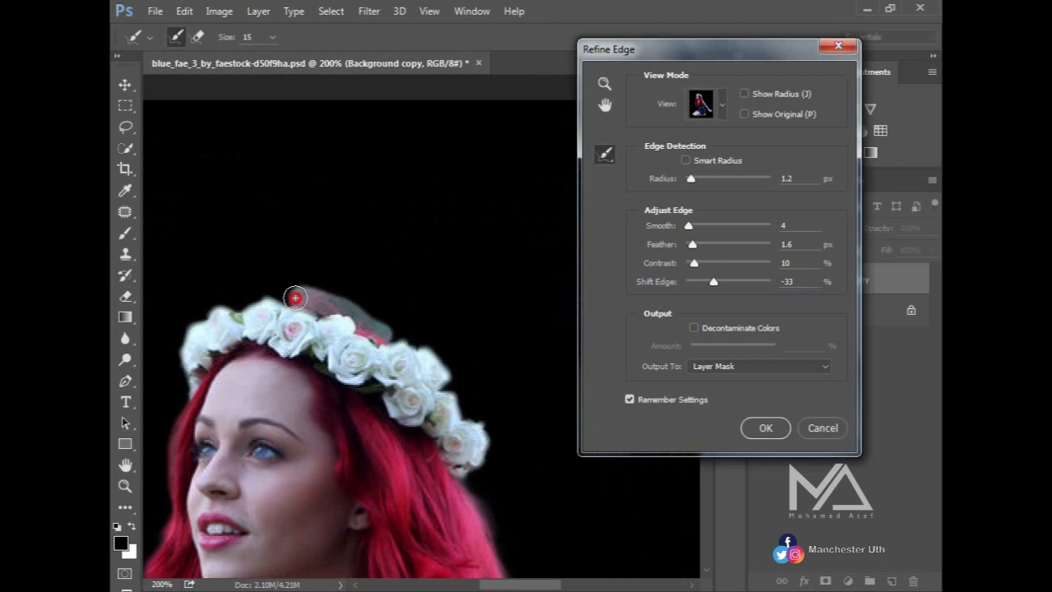
{"action": "left_click_drag", "start_coordinate": [296, 298], "coordinate": [391, 383]}
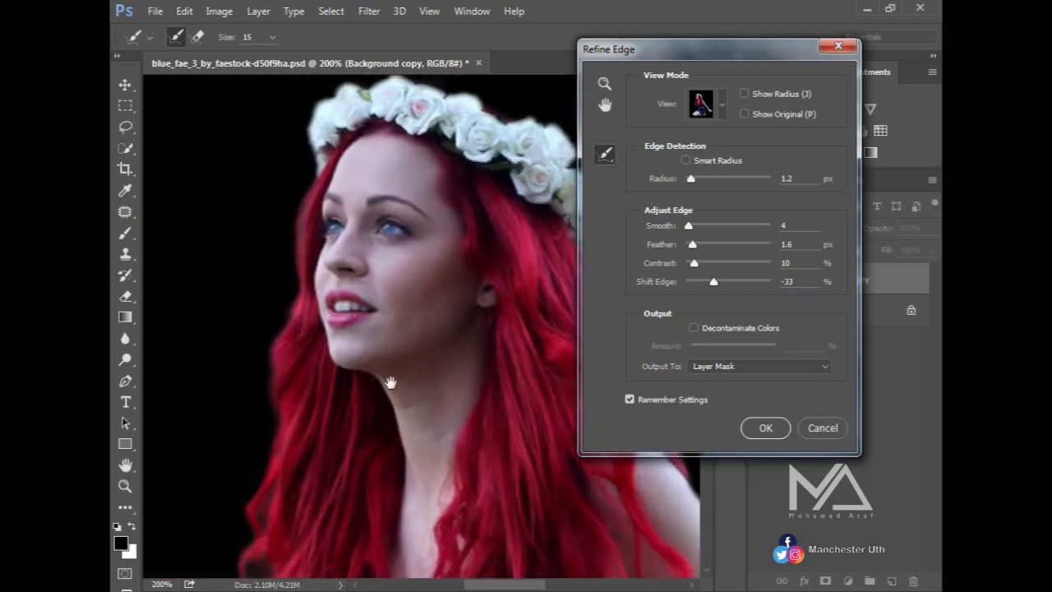
{"action": "left_click_drag", "start_coordinate": [391, 382], "coordinate": [286, 468]}
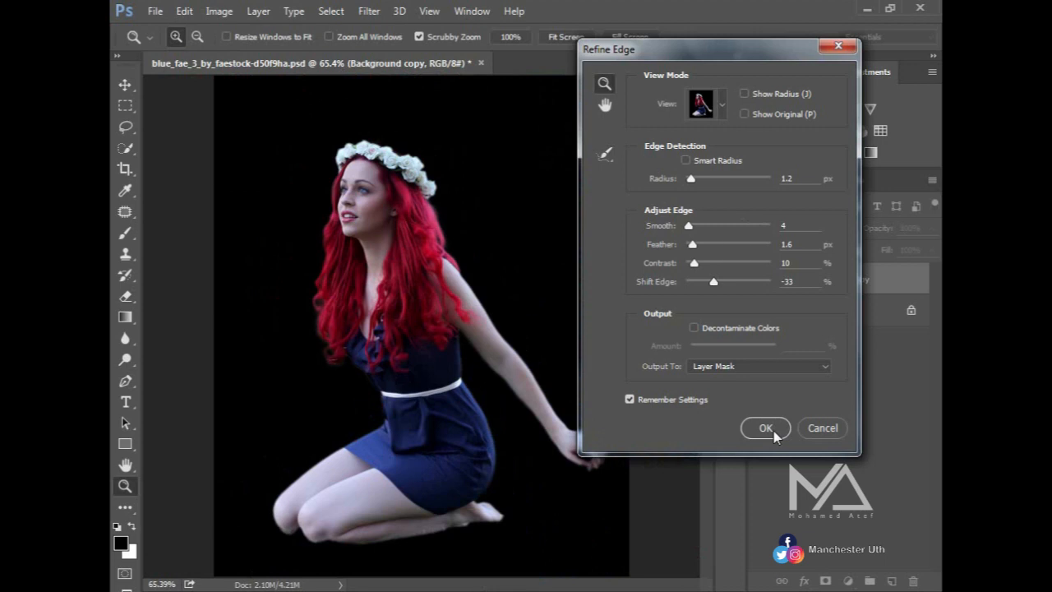
Confirm Refine Edge as a layer mask, check the cutout over transparency, and apply the mask
{"action": "left_click", "coordinate": [765, 427]}
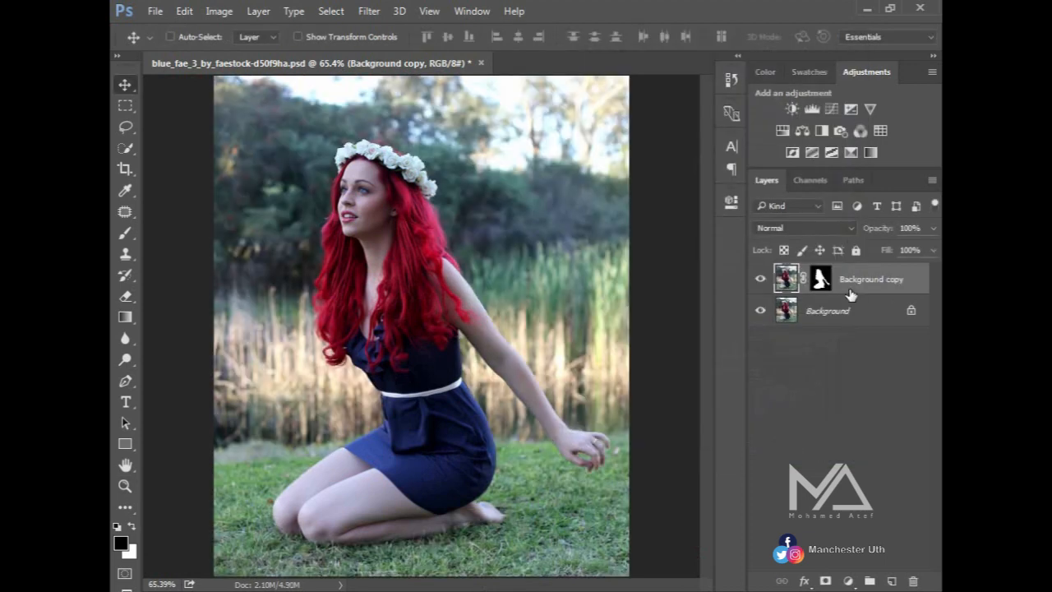
{"action": "left_click", "coordinate": [760, 311]}
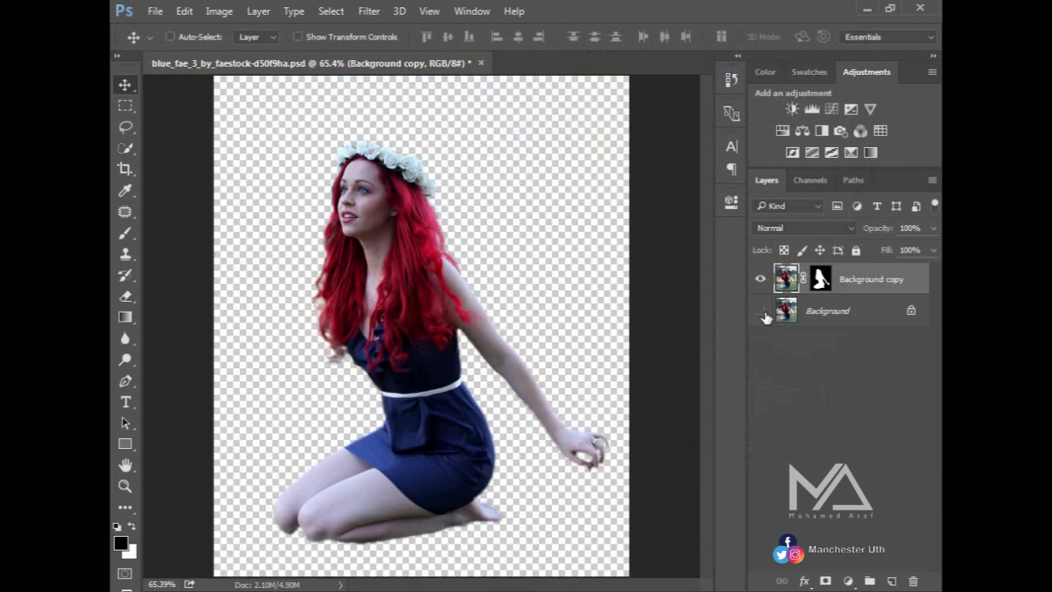
{"action": "left_click", "coordinate": [761, 310]}
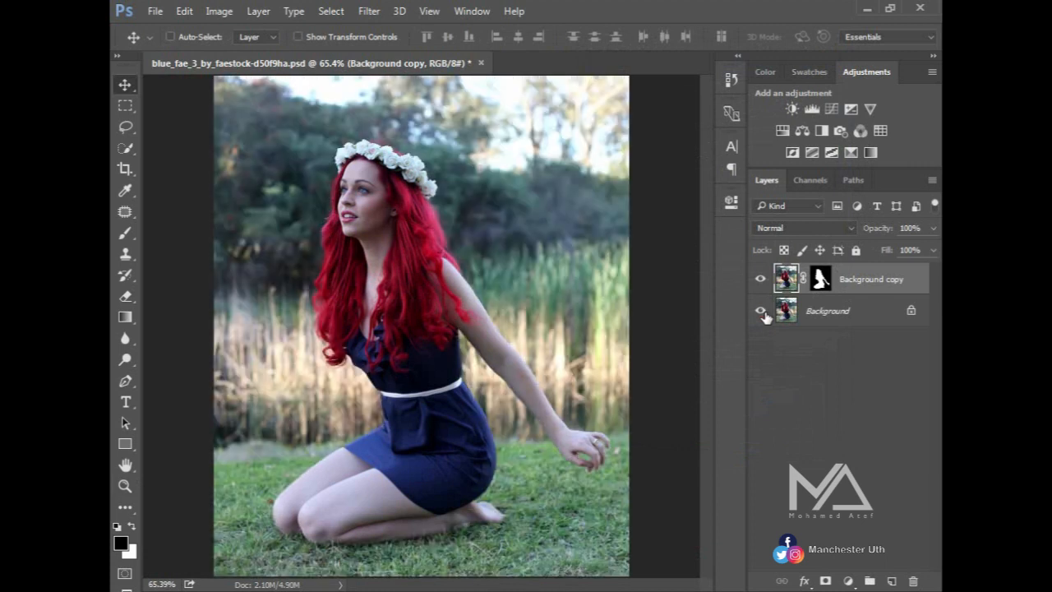
{"action": "left_click", "coordinate": [759, 311]}
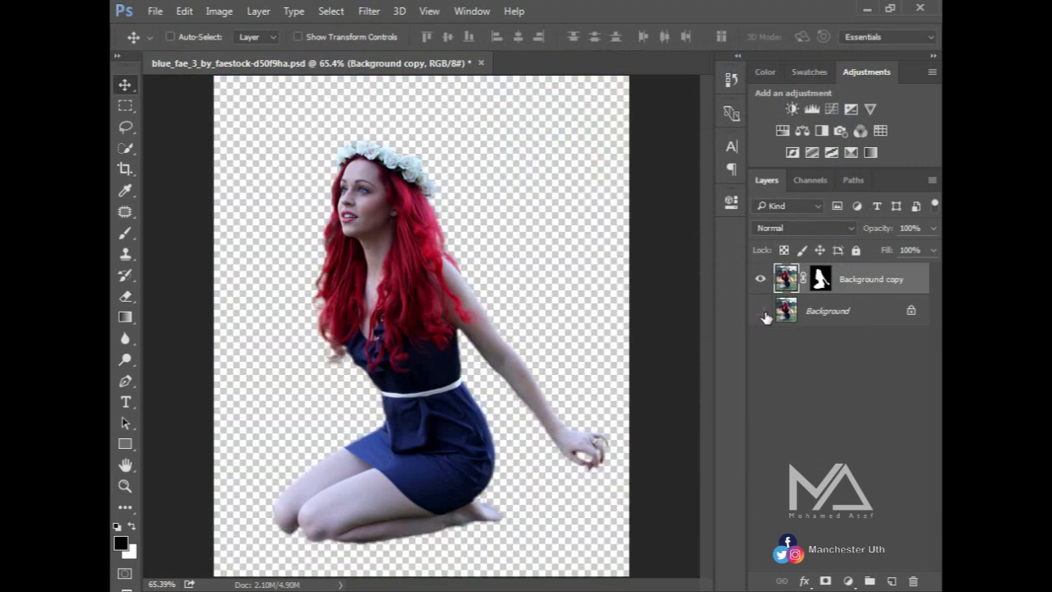
{"action": "left_click", "coordinate": [761, 310]}
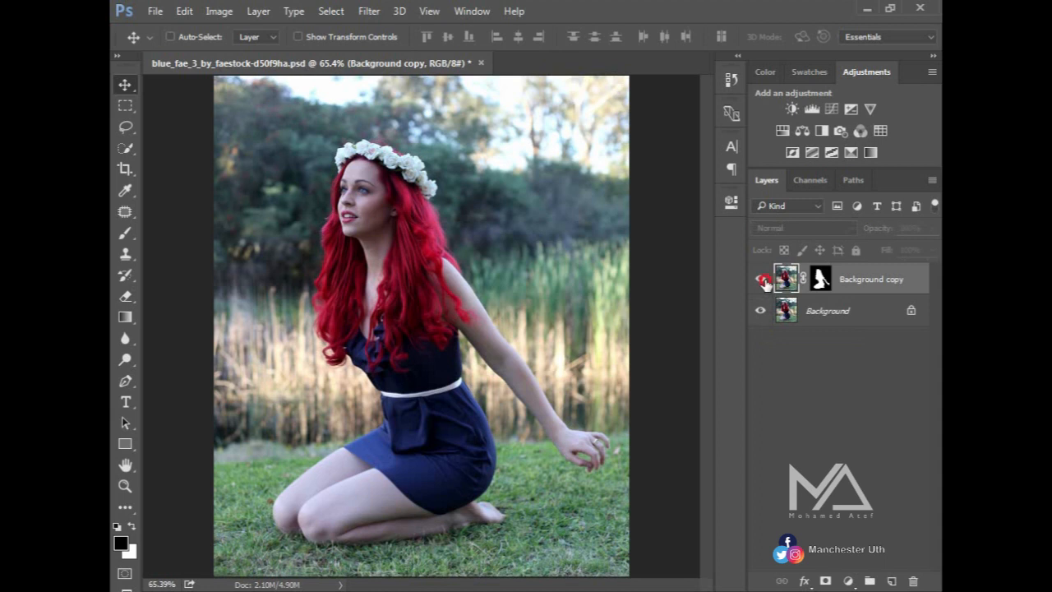
{"action": "right_click", "coordinate": [785, 278]}
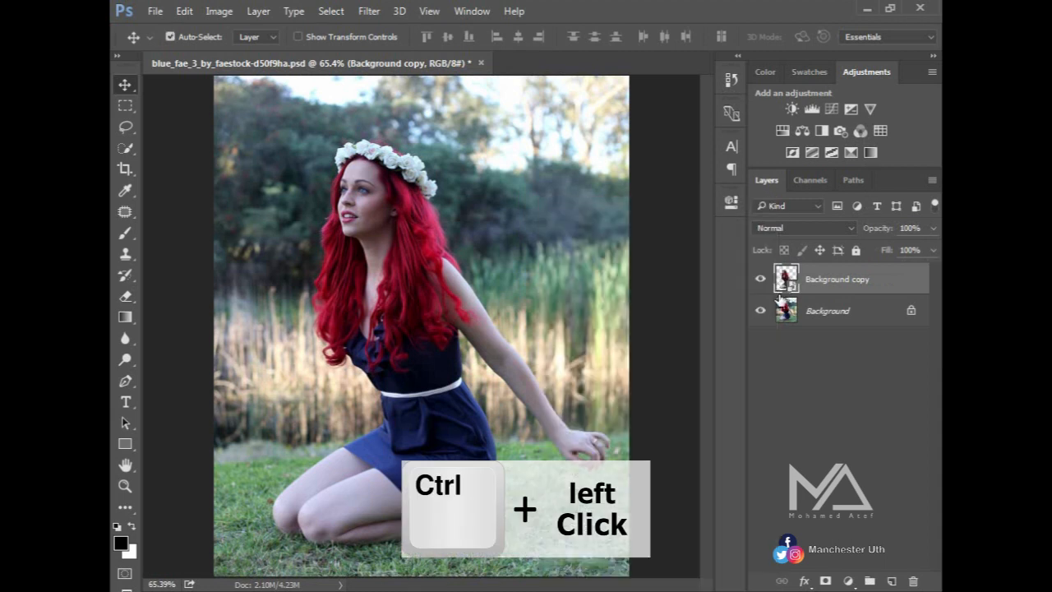
Load the cutout as a selection and expand it a few pixels past her outline
{"action": "left_click", "coordinate": [786, 278]}
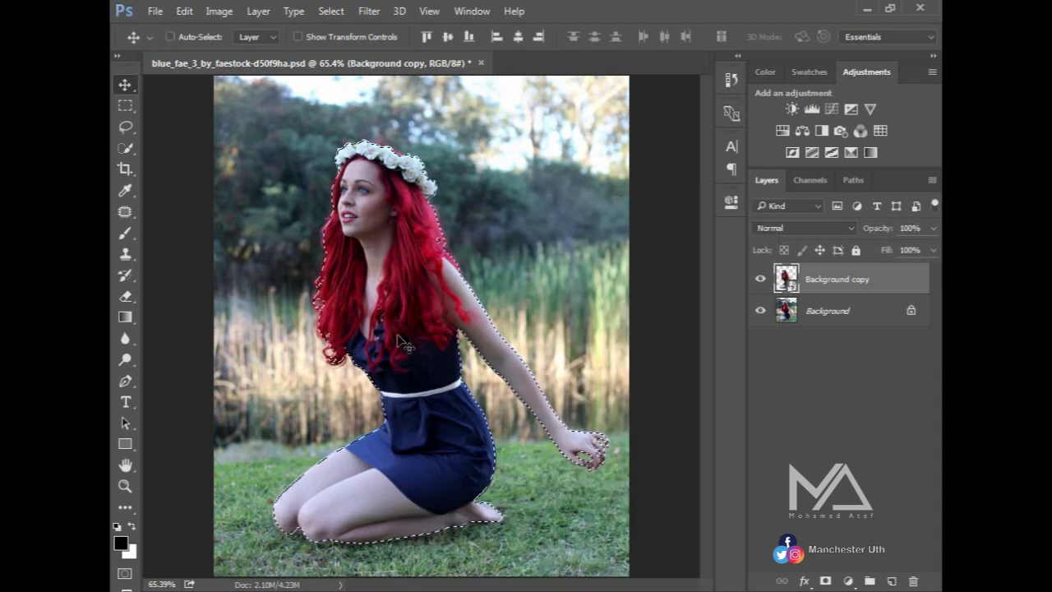
{"action": "left_click", "coordinate": [331, 11]}
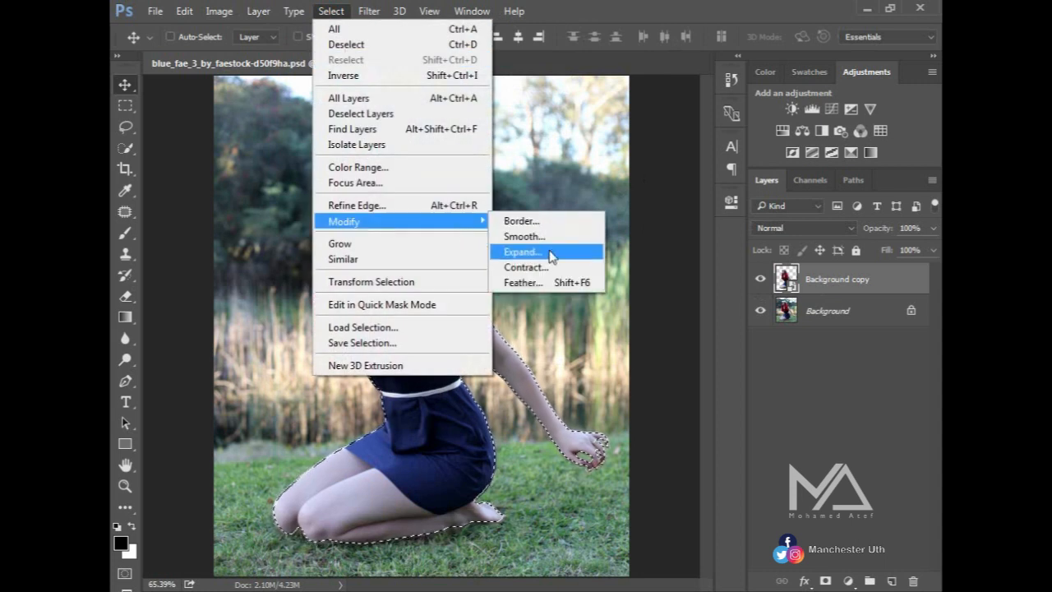
{"action": "left_click", "coordinate": [521, 251]}
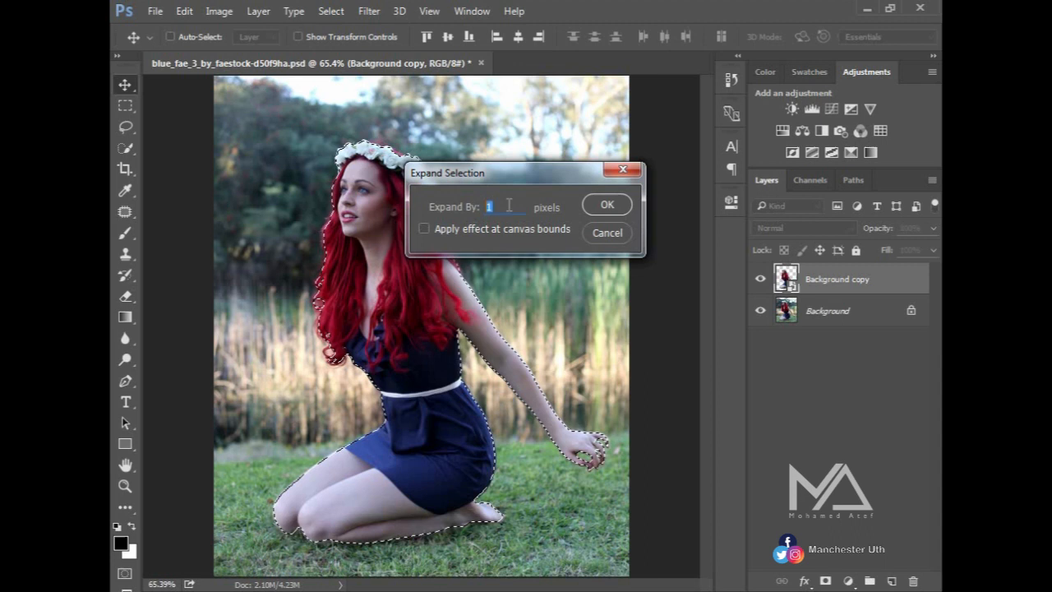
{"action": "left_click", "coordinate": [606, 204]}
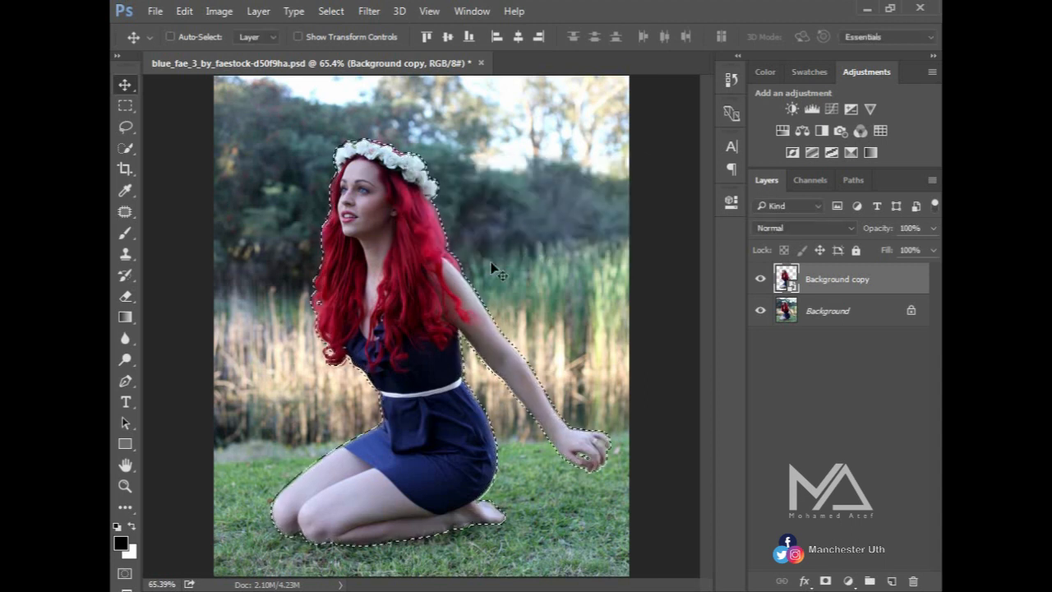
{"action": "left_click", "coordinate": [125, 485]}
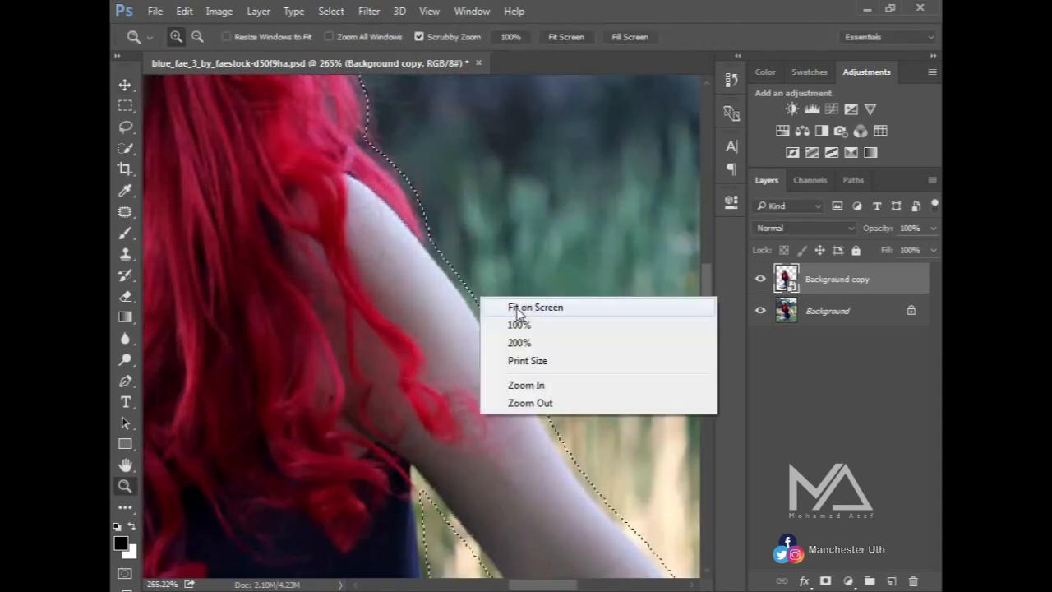
On the Background layer, fill the selection with Content-Aware Fill to remove the woman
{"action": "left_click", "coordinate": [535, 306]}
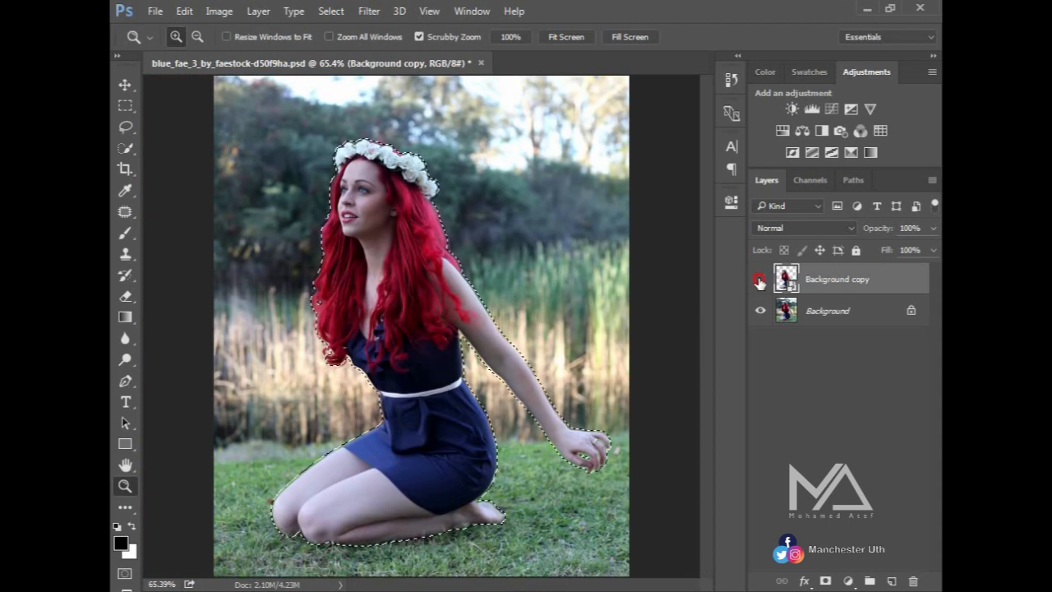
{"action": "left_click", "coordinate": [759, 278]}
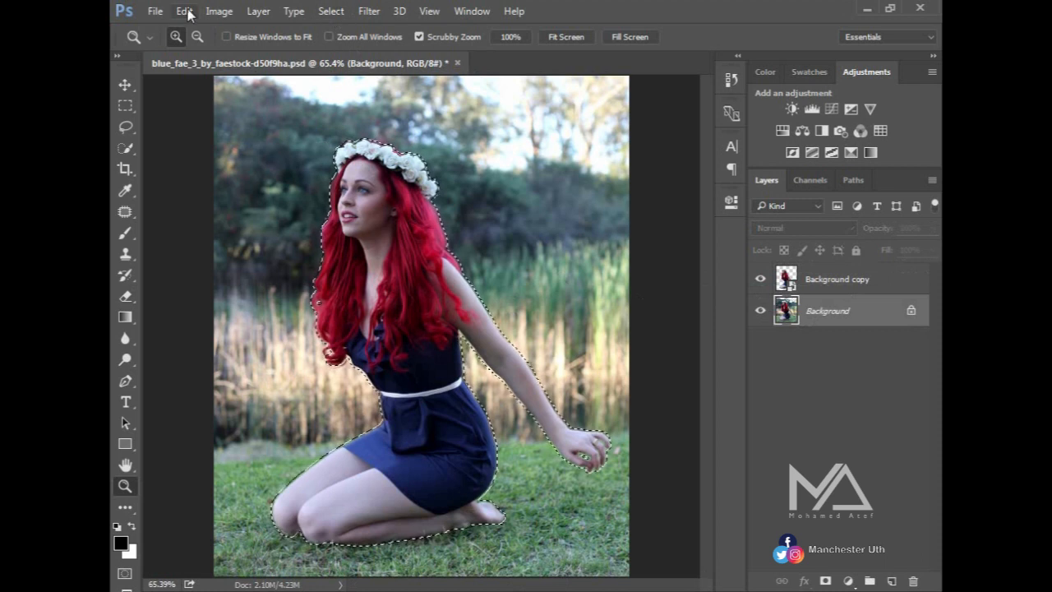
{"action": "left_click", "coordinate": [184, 11]}
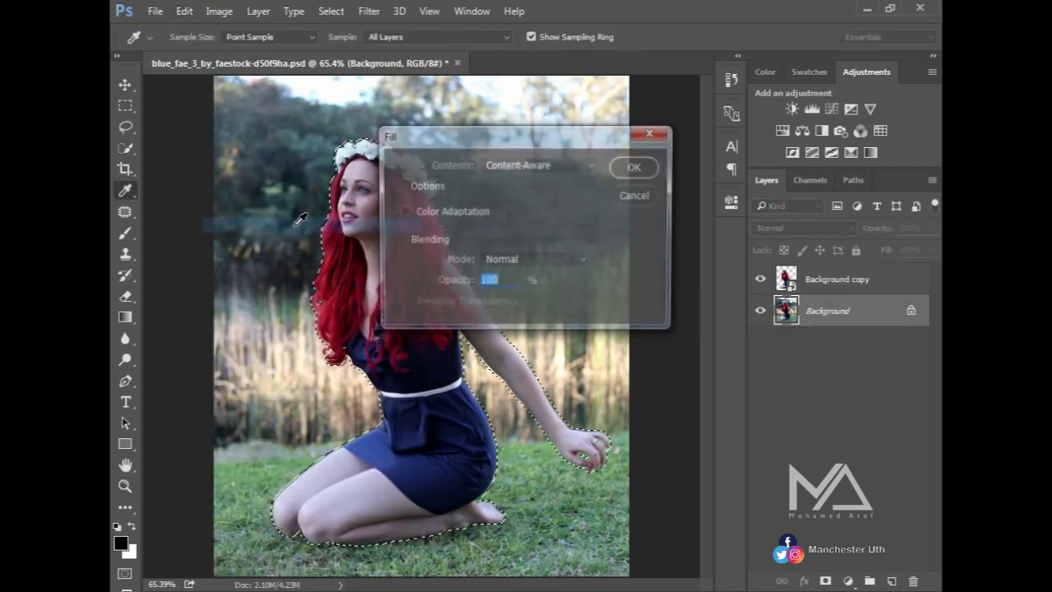
{"action": "left_click", "coordinate": [539, 164]}
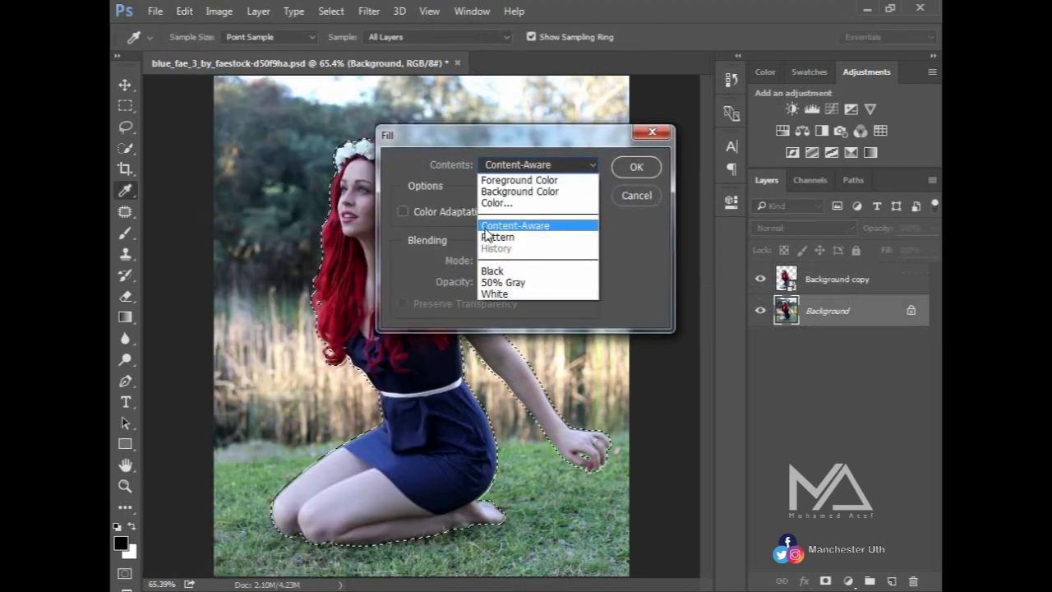
{"action": "left_click", "coordinate": [514, 226]}
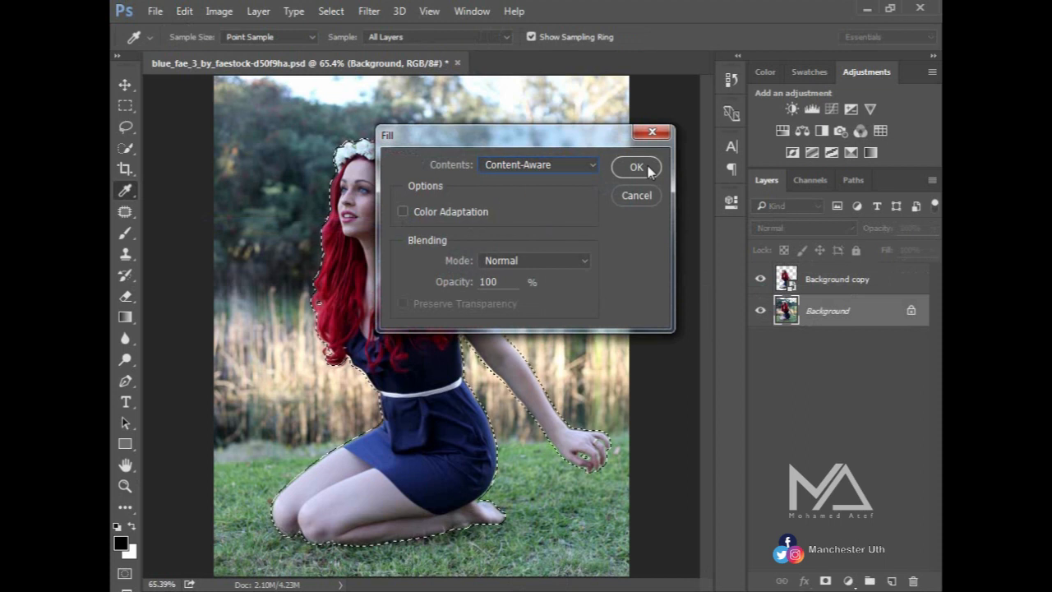
{"action": "left_click", "coordinate": [636, 166]}
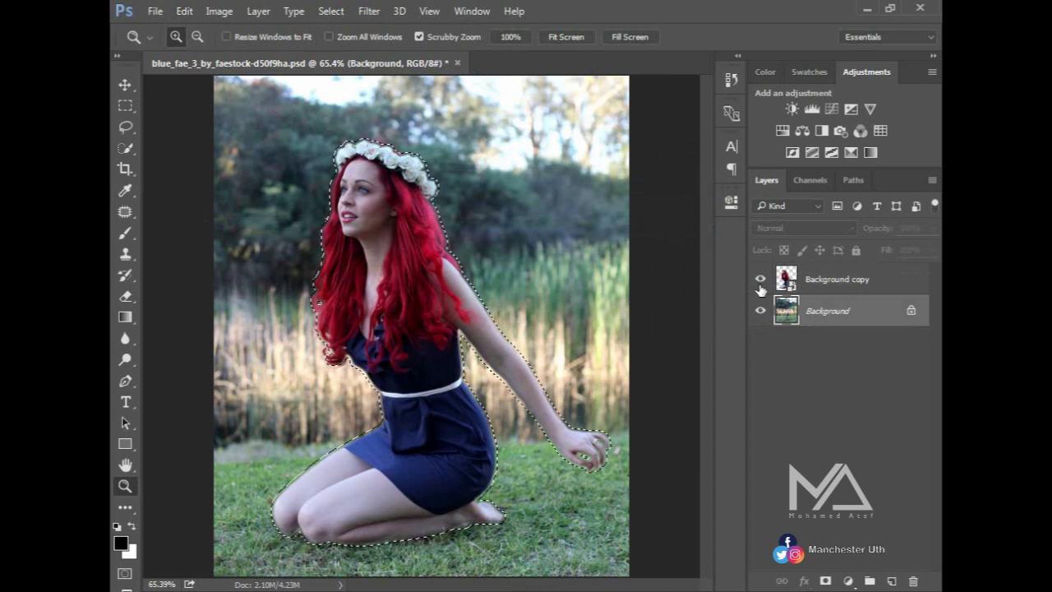
Hide the cutout, lasso leftover red hair traces and content-aware fill them
{"action": "left_click", "coordinate": [760, 278]}
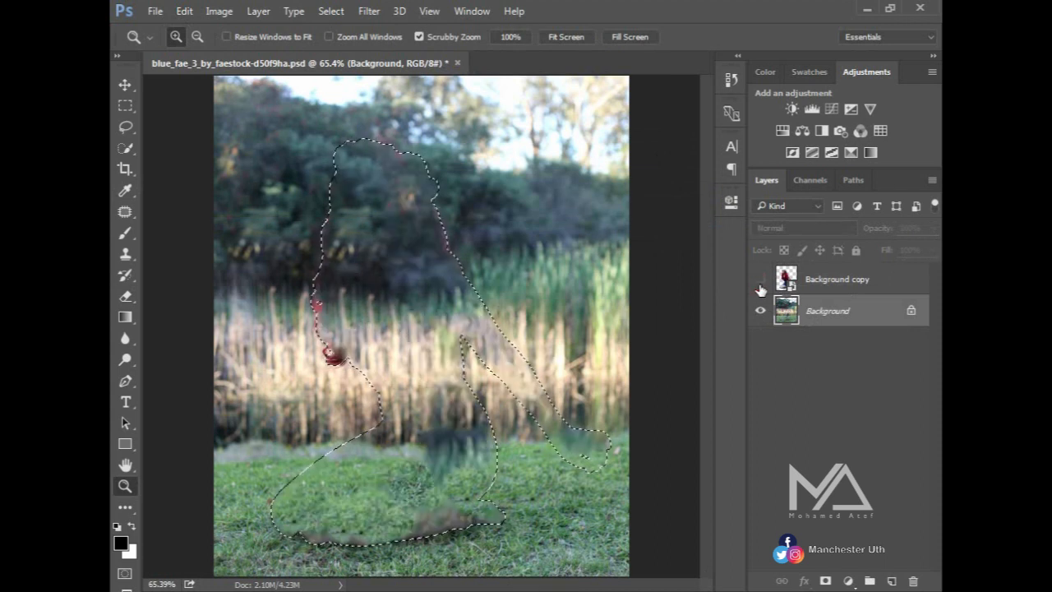
{"action": "left_click", "coordinate": [761, 279]}
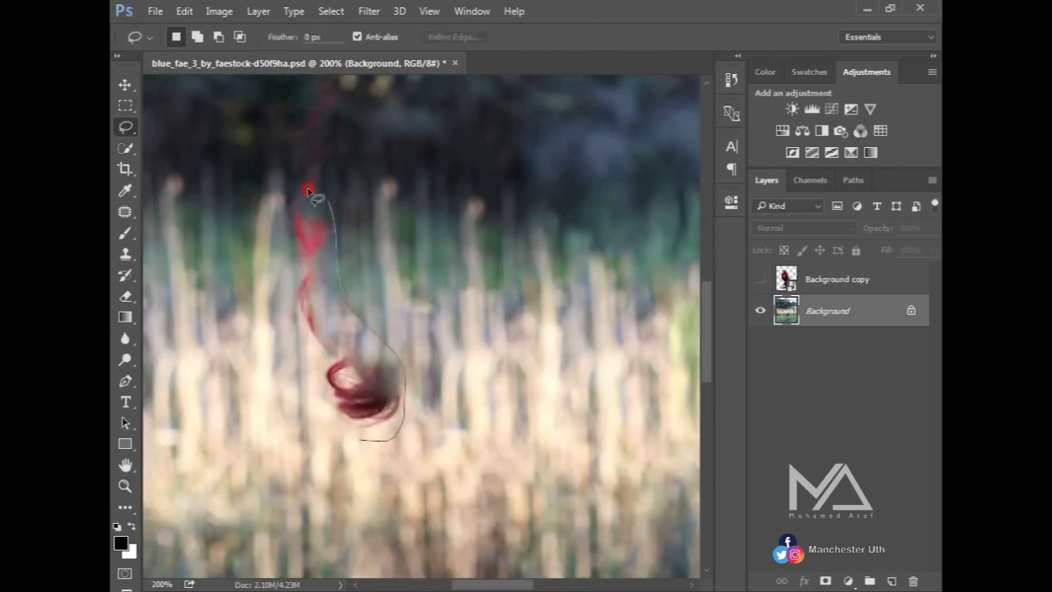
{"action": "left_click", "coordinate": [184, 11]}
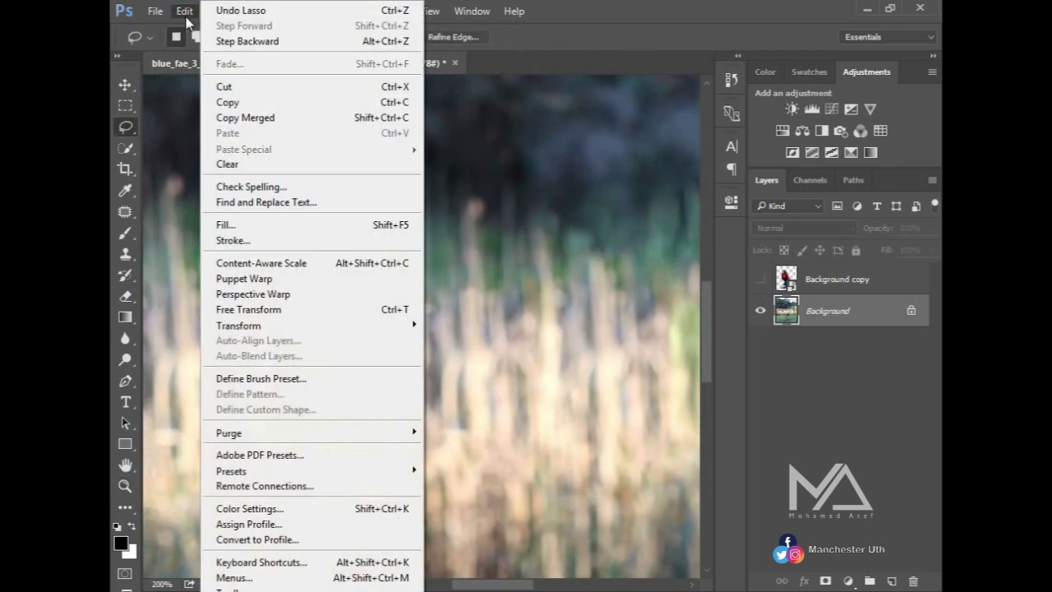
{"action": "left_click", "coordinate": [226, 225]}
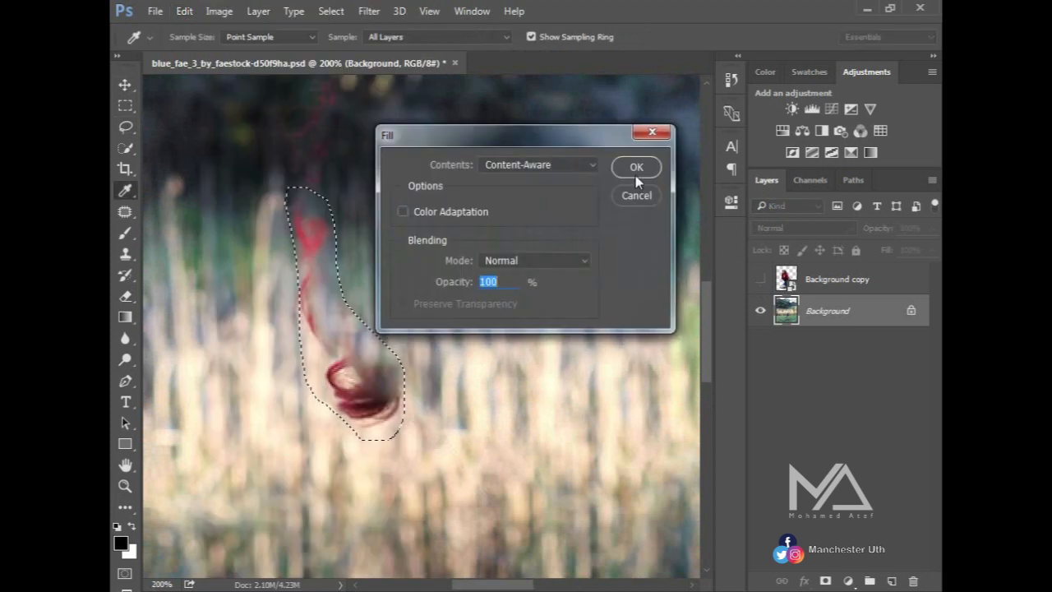
{"action": "left_click", "coordinate": [636, 167]}
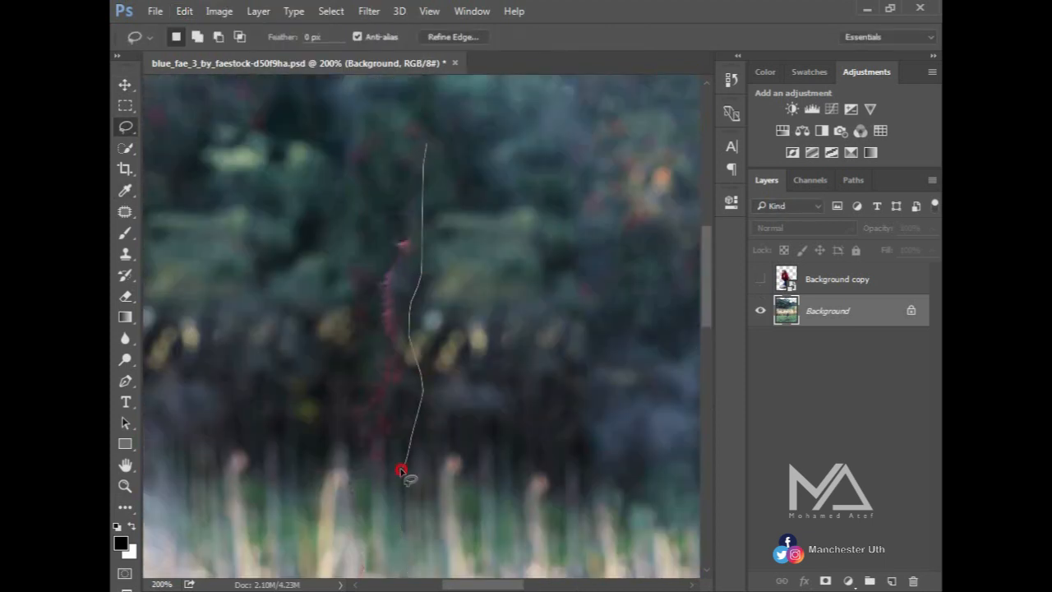
Show the woman's cutout layer again above the cleaned background
{"action": "left_click", "coordinate": [219, 11]}
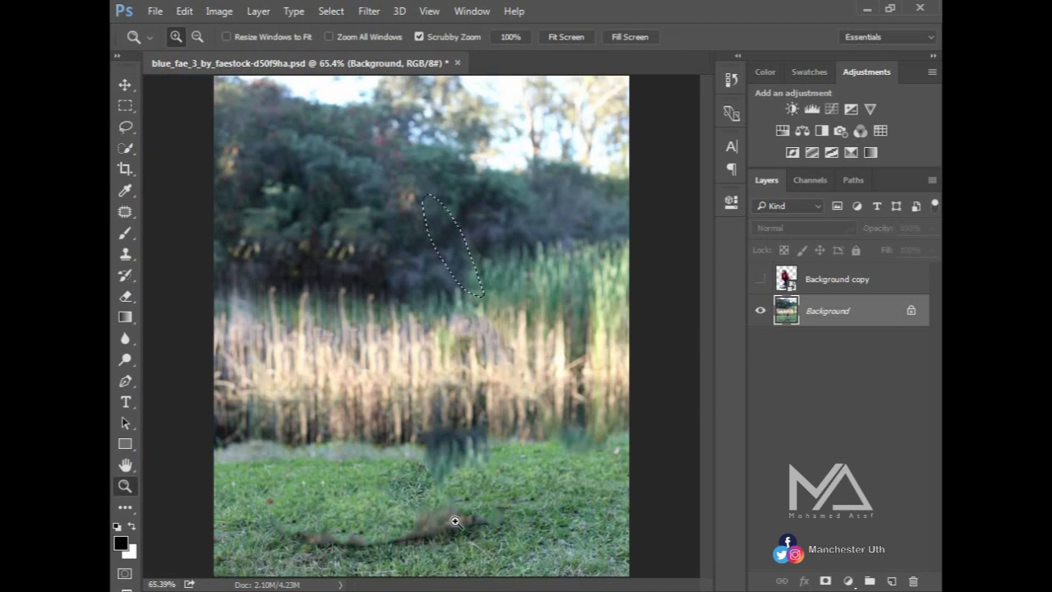
{"action": "left_click", "coordinate": [126, 128]}
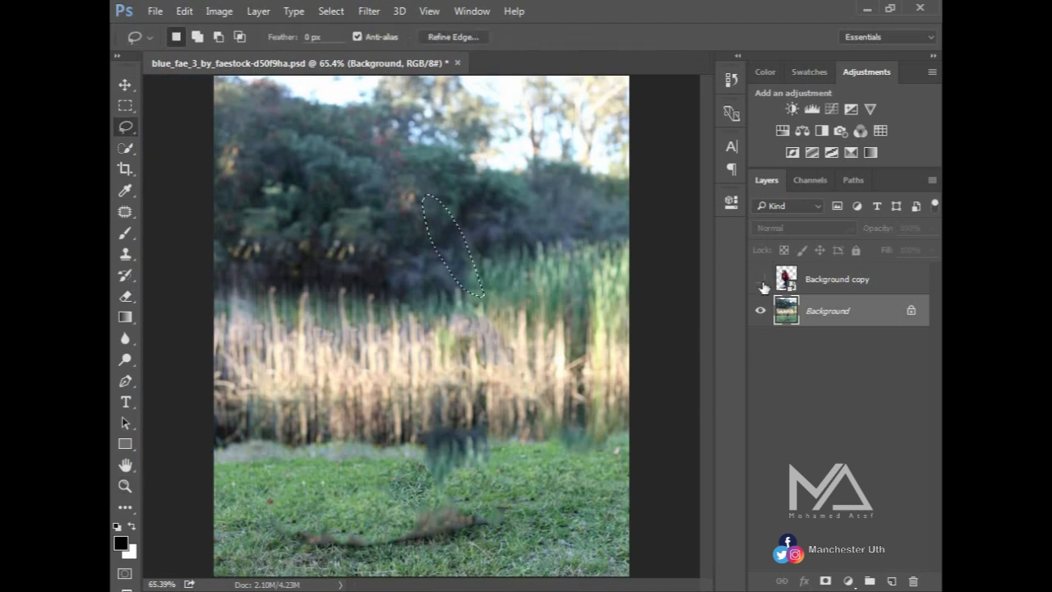
{"action": "left_click", "coordinate": [760, 279]}
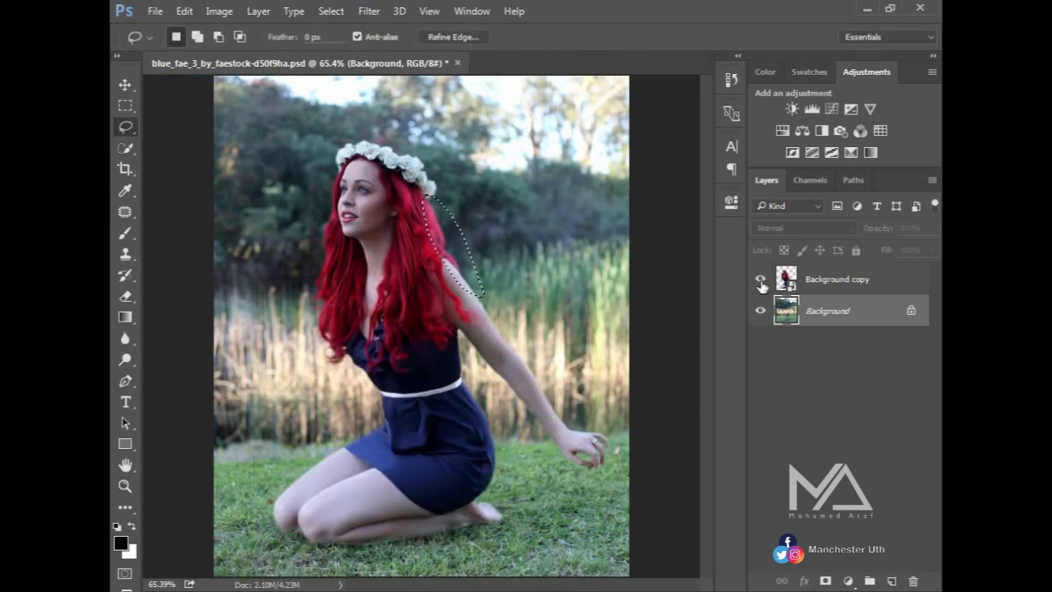
Deselect and start a Tilt-Shift blur from the Blur Gallery on the background
{"action": "left_click", "coordinate": [760, 278]}
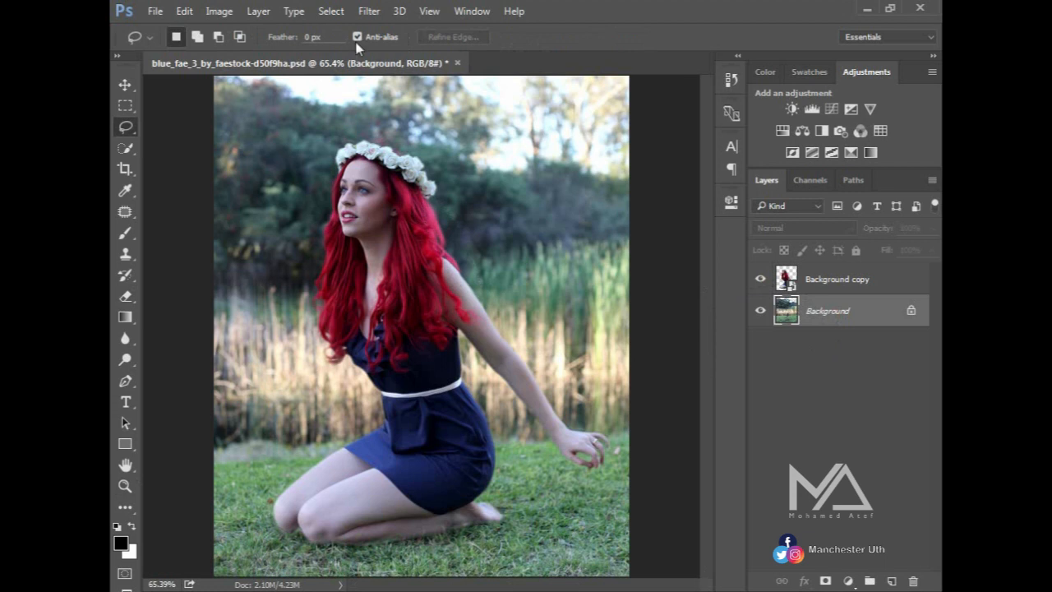
{"action": "left_click", "coordinate": [368, 10]}
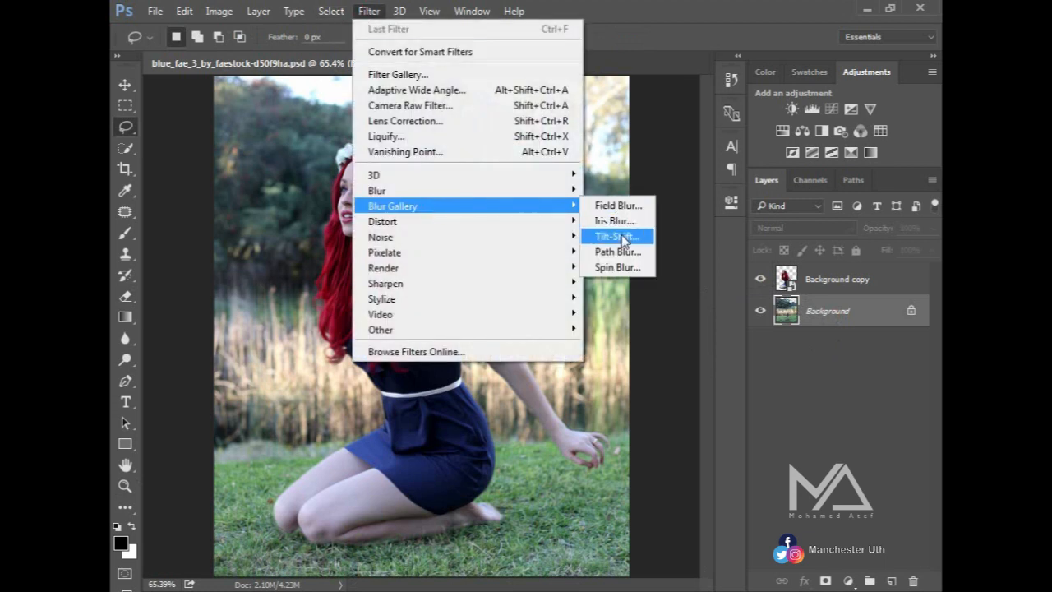
{"action": "left_click", "coordinate": [615, 235]}
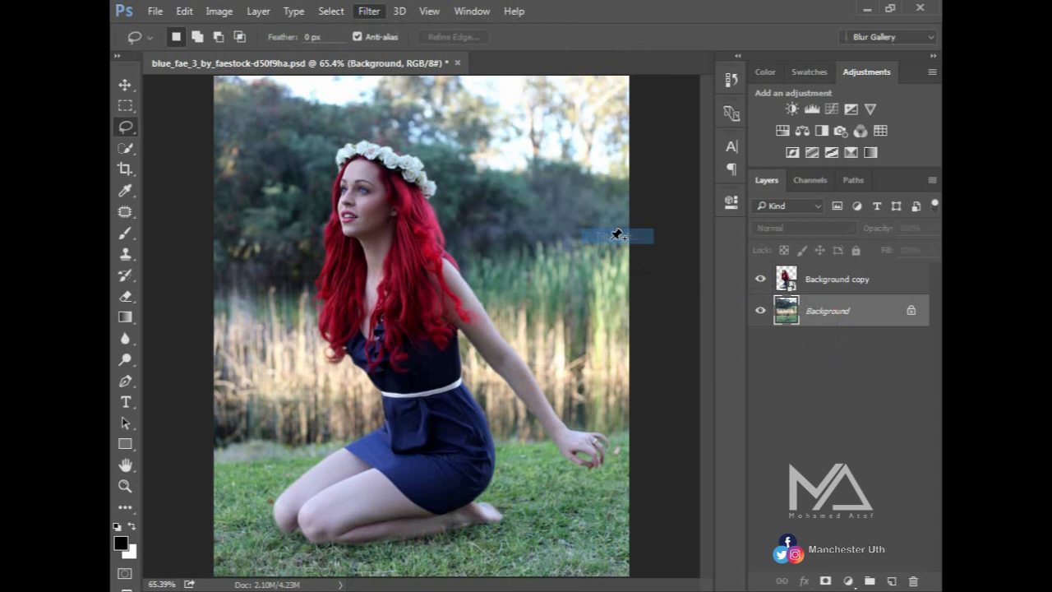
{"action": "left_click", "coordinate": [368, 11]}
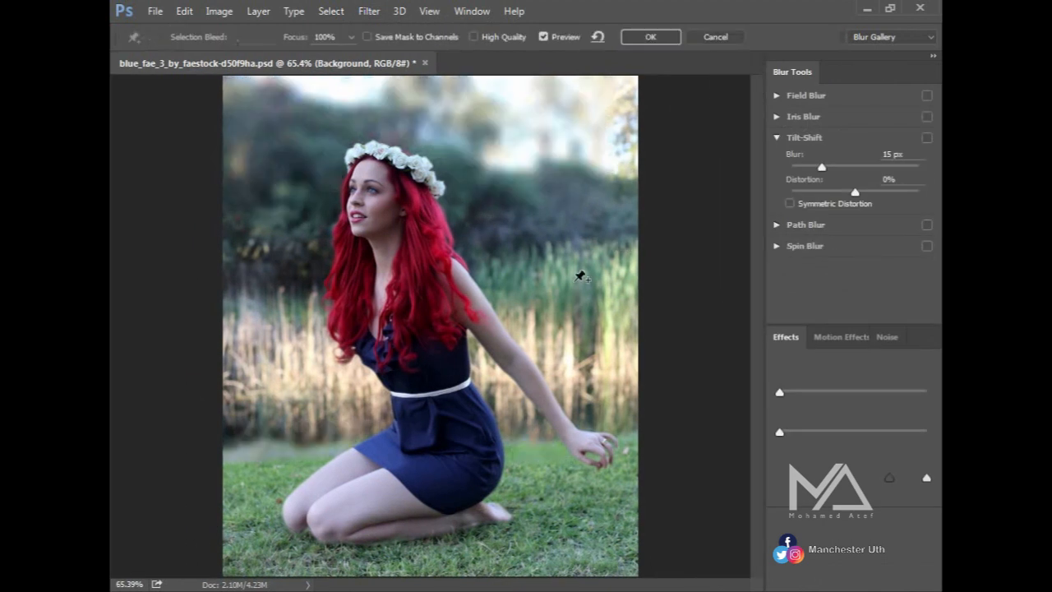
Set the blur to 21 px, place the focus band lower on the dress, and apply it
{"action": "left_click", "coordinate": [926, 137]}
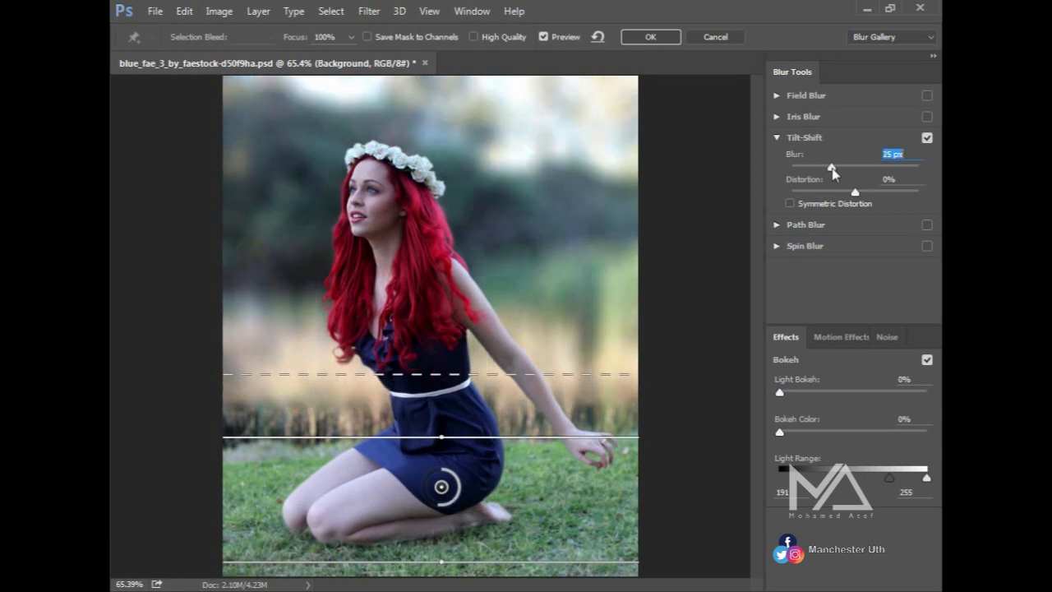
{"action": "left_click_drag", "start_coordinate": [832, 166], "coordinate": [827, 166]}
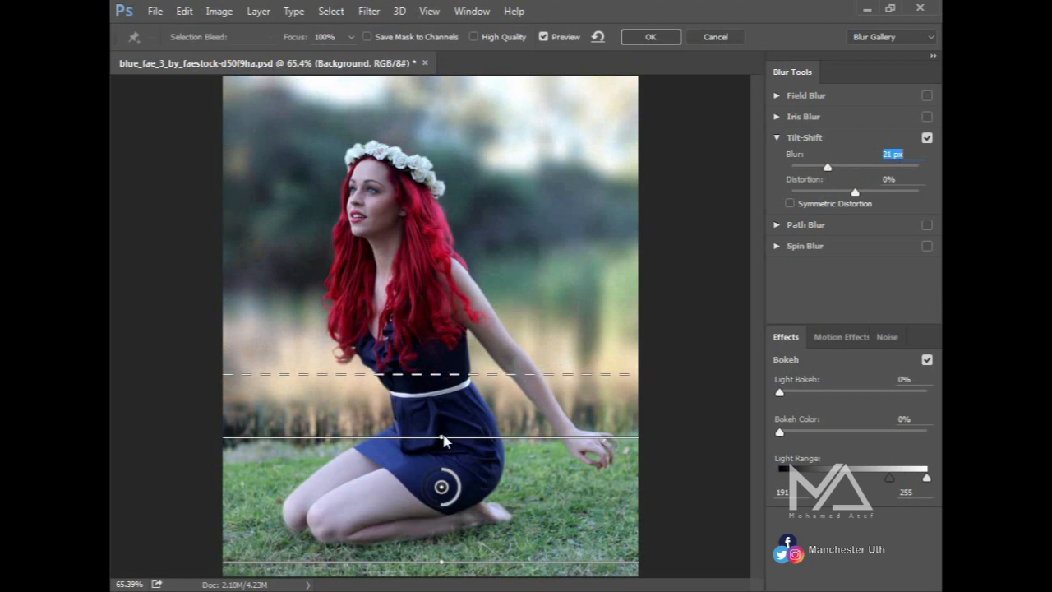
{"action": "left_click_drag", "start_coordinate": [443, 440], "coordinate": [417, 450]}
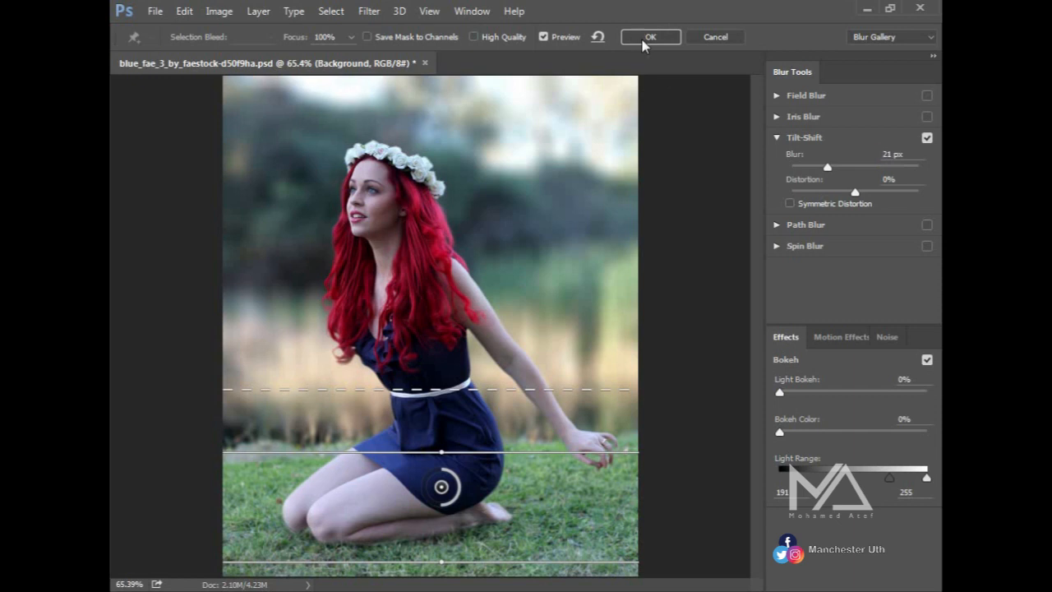
{"action": "left_click", "coordinate": [649, 37]}
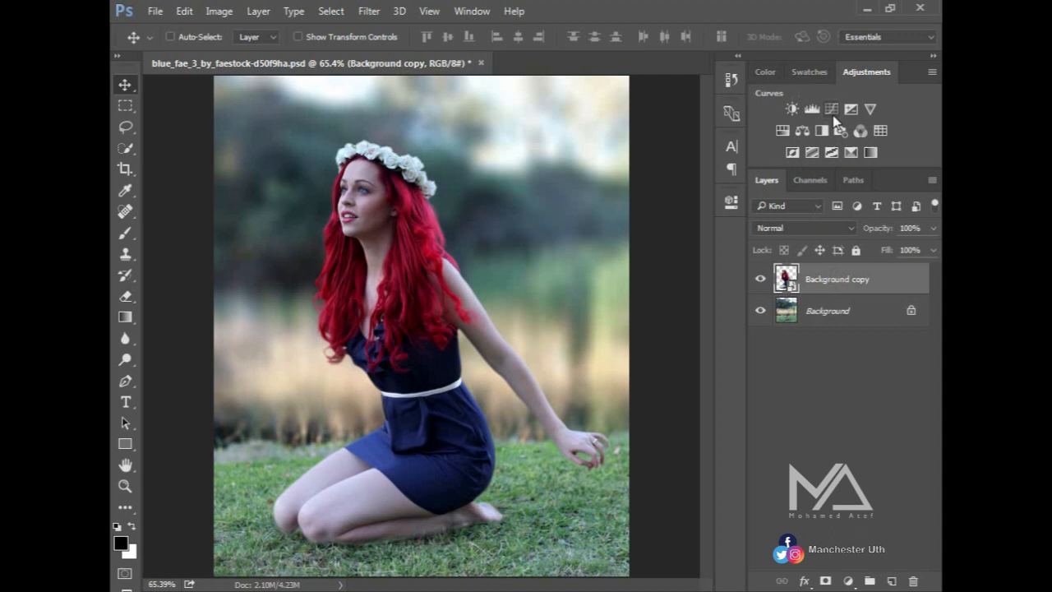
{"action": "mouse_move", "coordinate": [832, 108]}
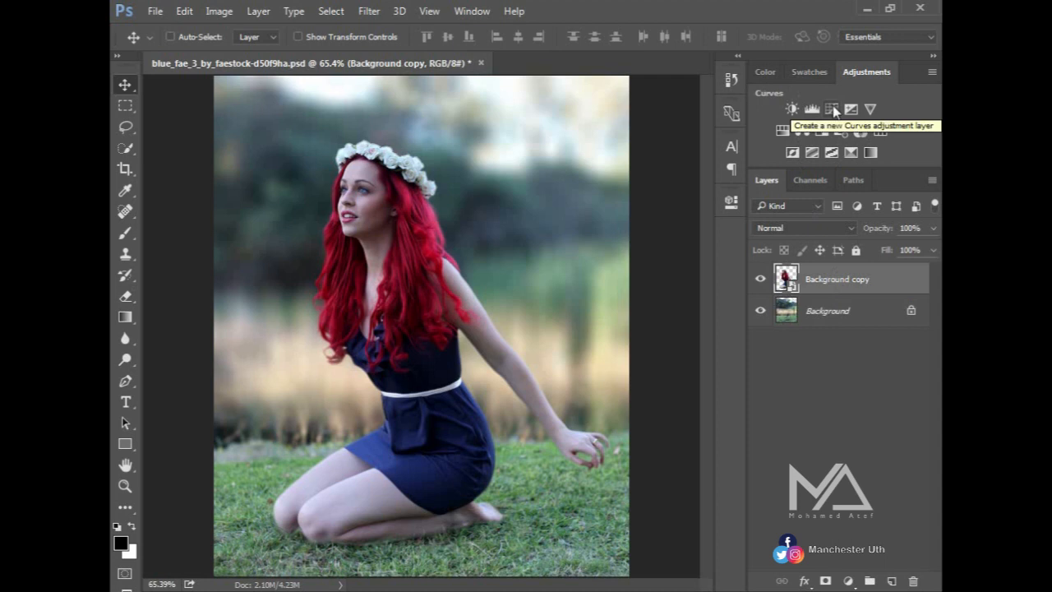
Add a darkening Curves layer and brush black on its mask over the woman
{"action": "left_click", "coordinate": [833, 109]}
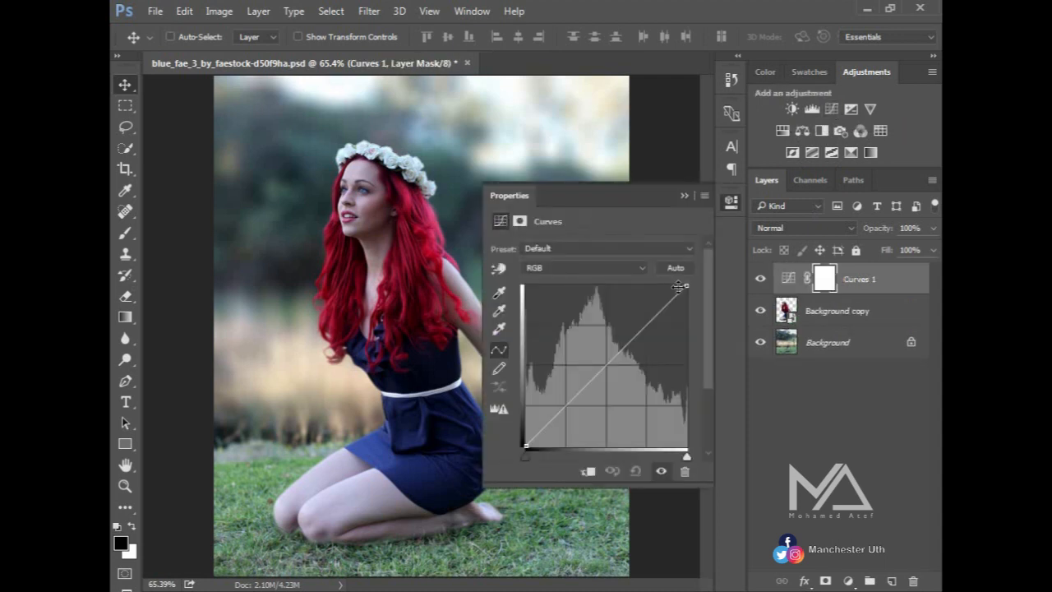
{"action": "left_click_drag", "start_coordinate": [680, 285], "coordinate": [695, 389]}
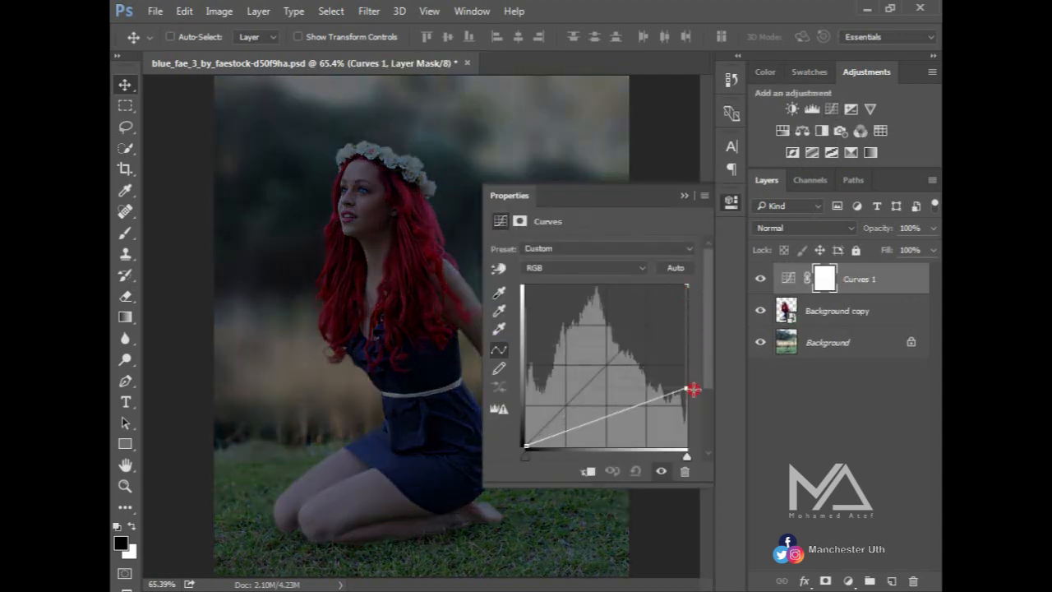
{"action": "left_click_drag", "start_coordinate": [692, 390], "coordinate": [690, 413]}
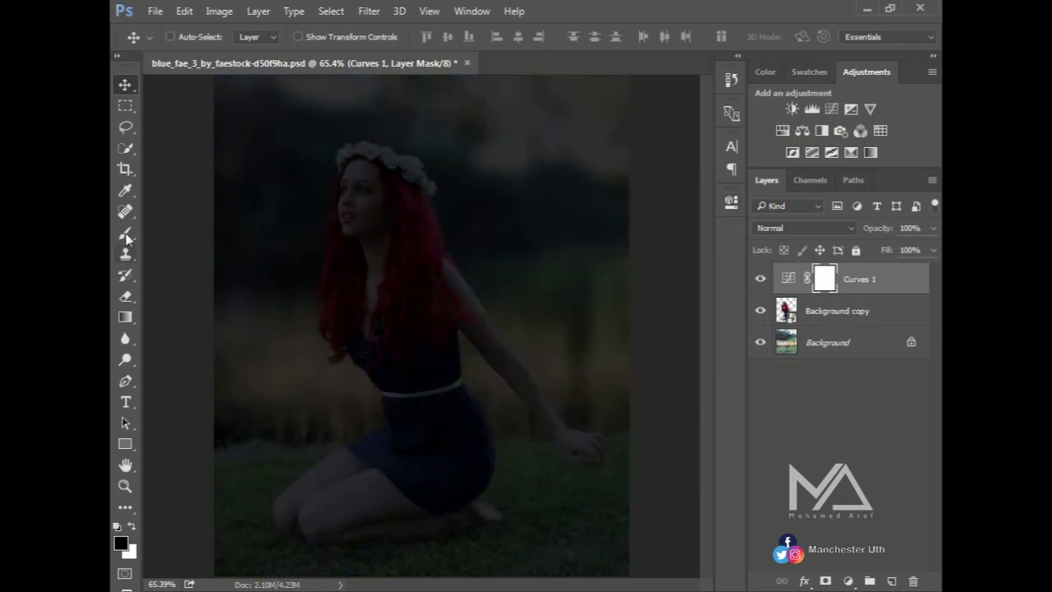
{"action": "left_click", "coordinate": [125, 233]}
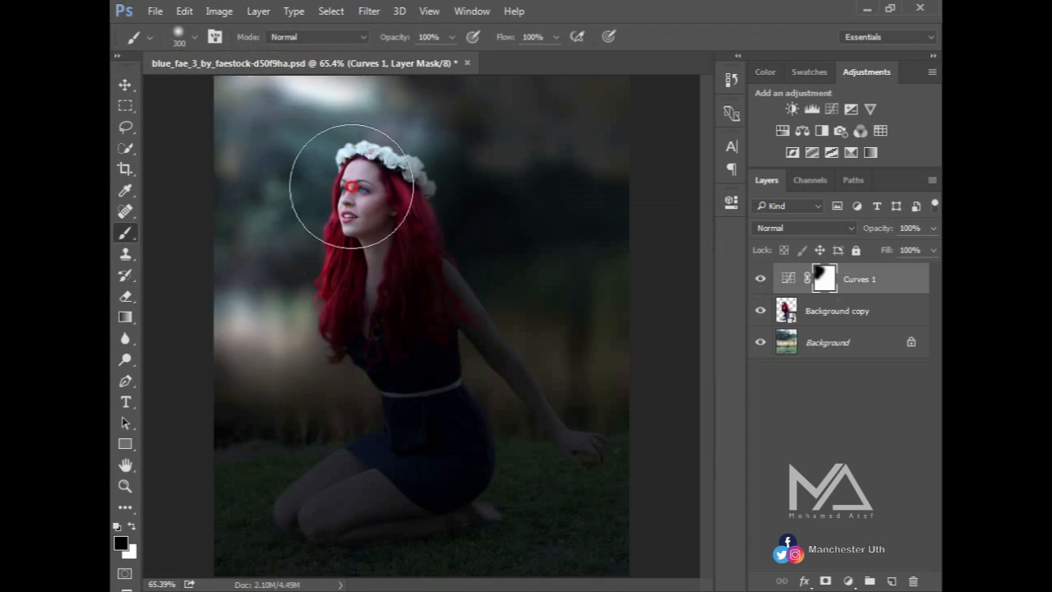
{"action": "left_click_drag", "start_coordinate": [351, 186], "coordinate": [325, 399]}
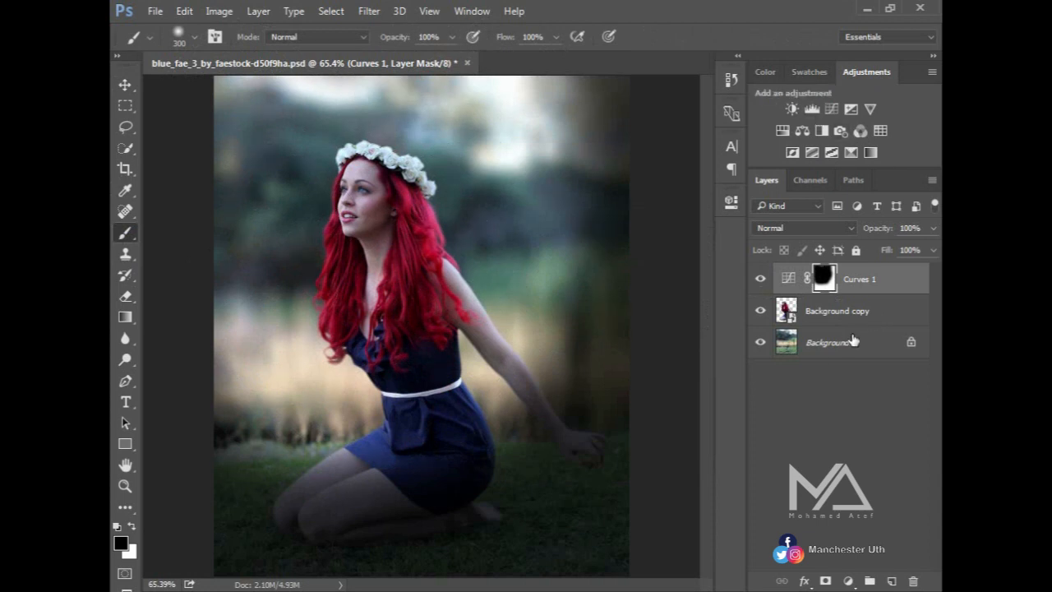
Add a Color Balance layer with midtones Cyan -39, Magenta -51, Blue +19
{"action": "left_click", "coordinate": [831, 131]}
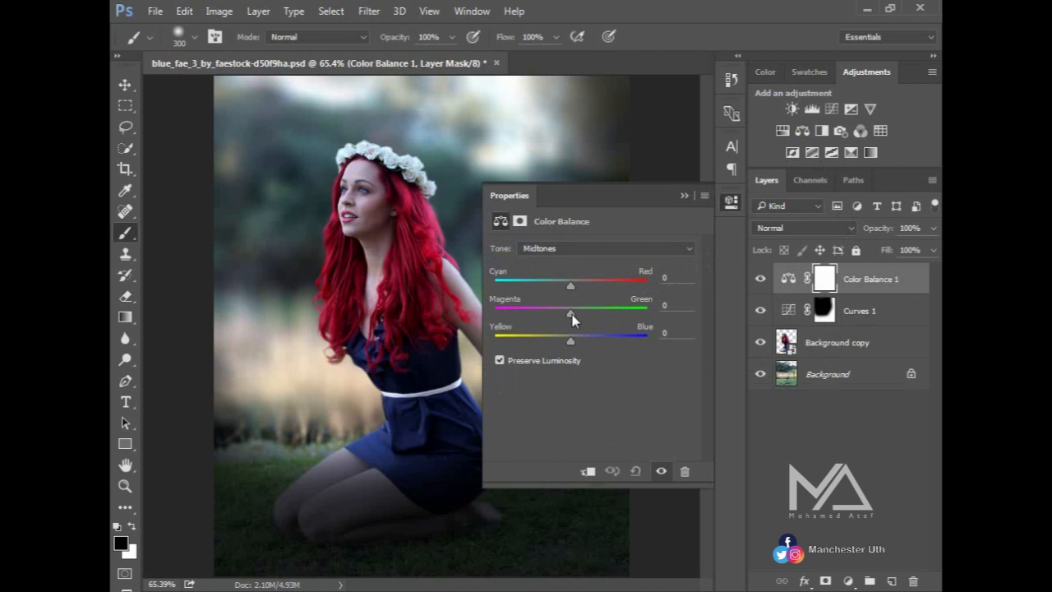
{"action": "left_click_drag", "start_coordinate": [569, 307], "coordinate": [585, 307]}
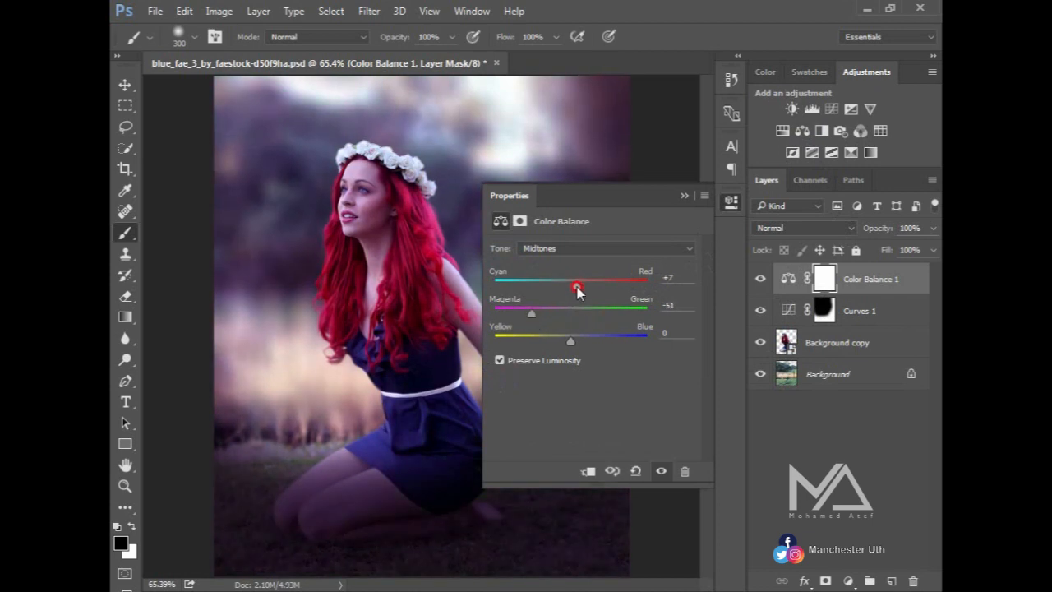
{"action": "left_click_drag", "start_coordinate": [575, 285], "coordinate": [540, 286]}
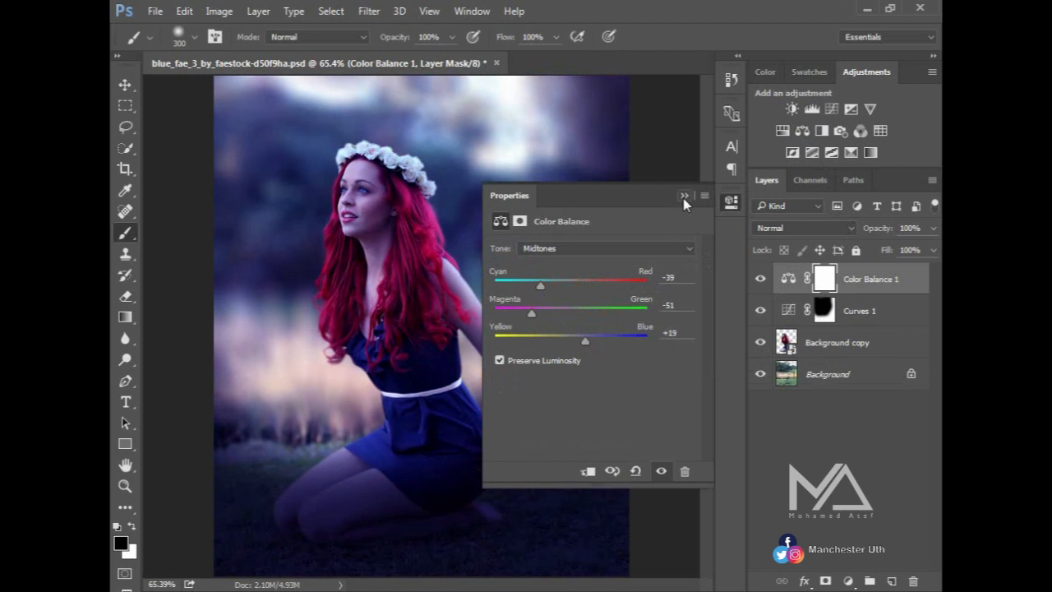
{"action": "left_click", "coordinate": [683, 196]}
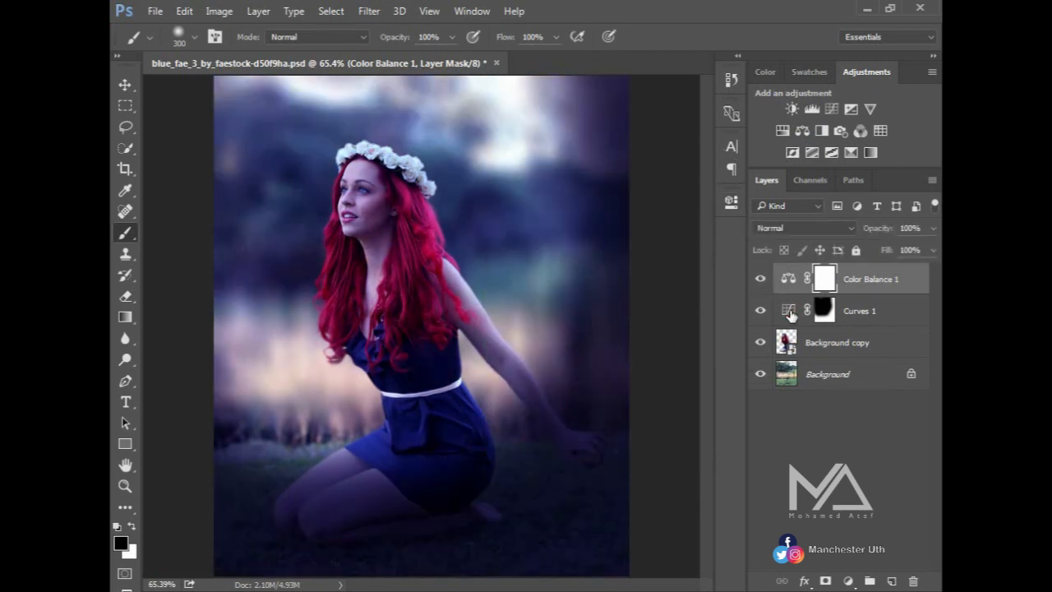
Lower the Curves 1 layer opacity to 87% and the Color Balance layer to 72%
{"action": "left_click", "coordinate": [859, 311]}
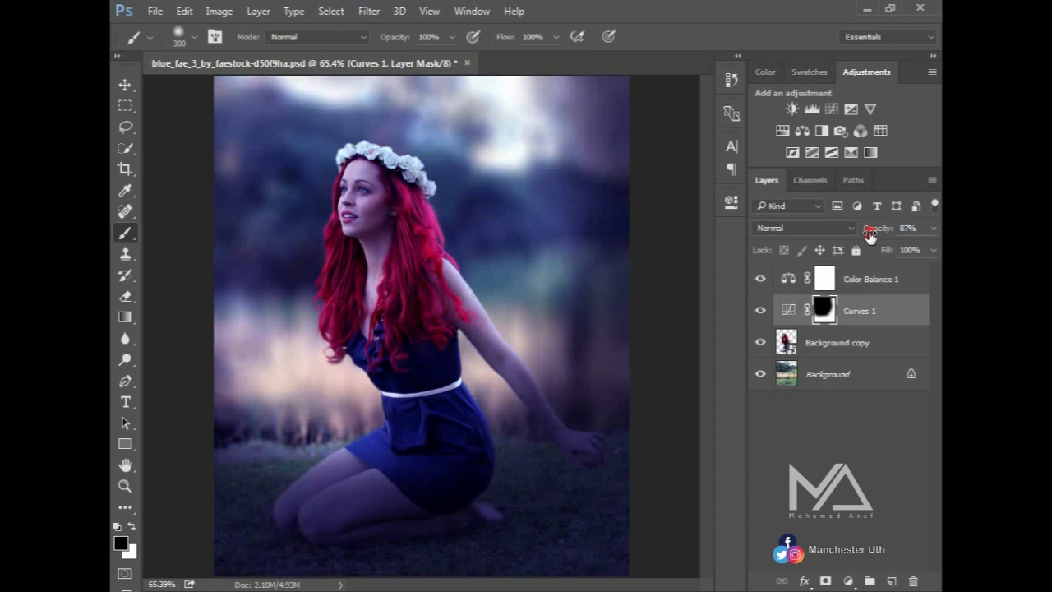
{"action": "left_click", "coordinate": [821, 278]}
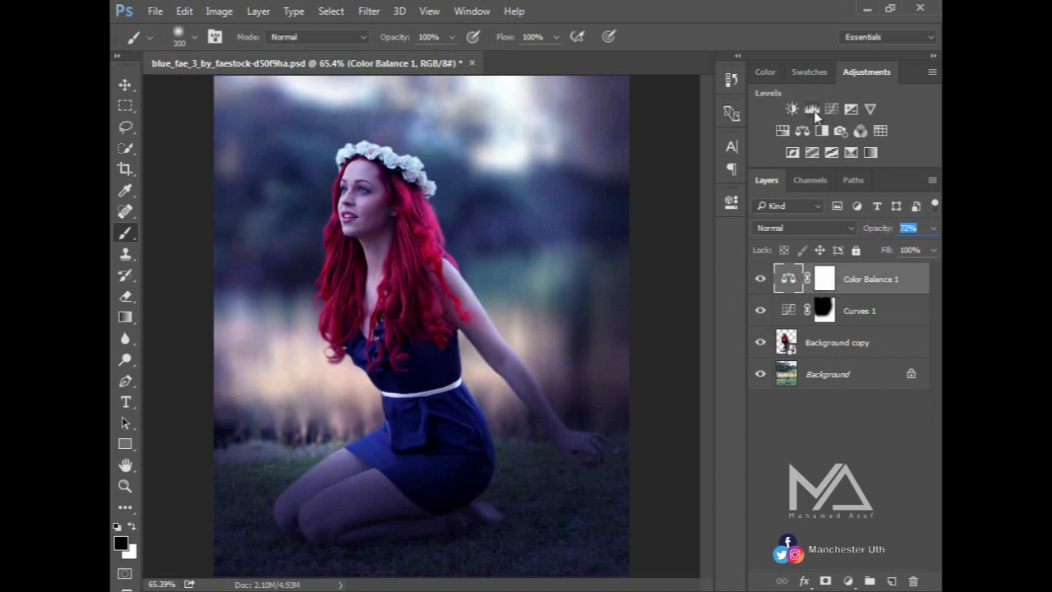
Add a second Curves layer and raise its midpoint to brighten the image slightly
{"action": "left_click", "coordinate": [811, 108]}
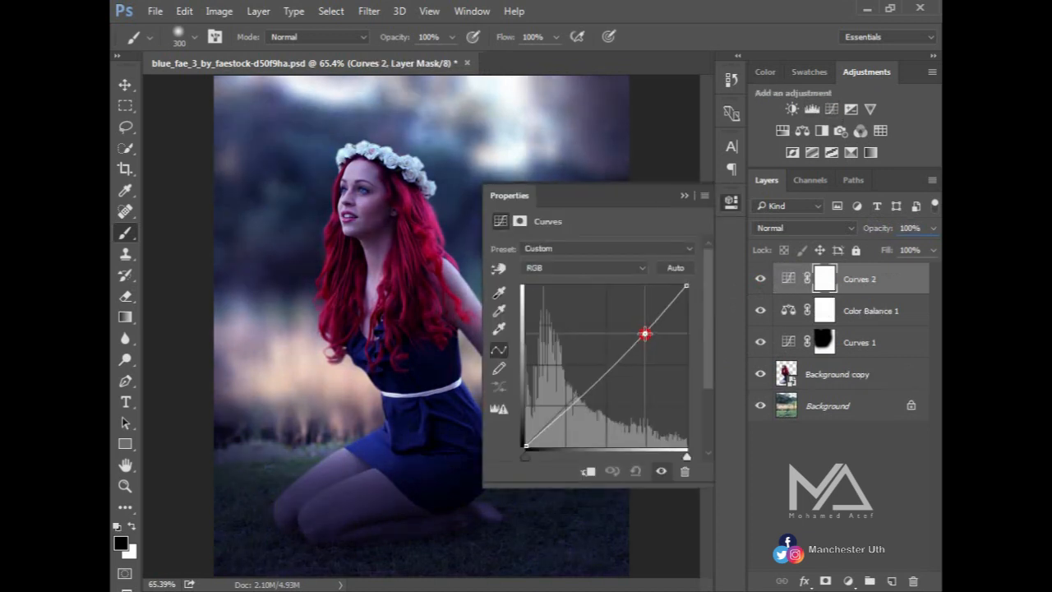
{"action": "left_click_drag", "start_coordinate": [645, 334], "coordinate": [645, 319]}
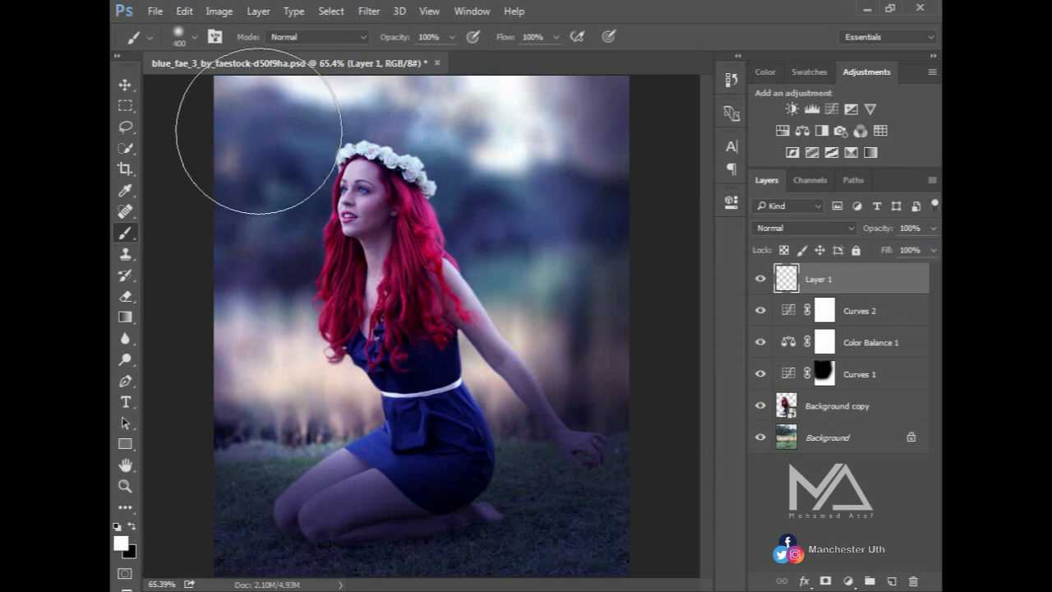
Paint a soft white glow at top left on Layer 1 and blend it in Hard Light mode
{"action": "left_click_drag", "start_coordinate": [263, 135], "coordinate": [287, 165]}
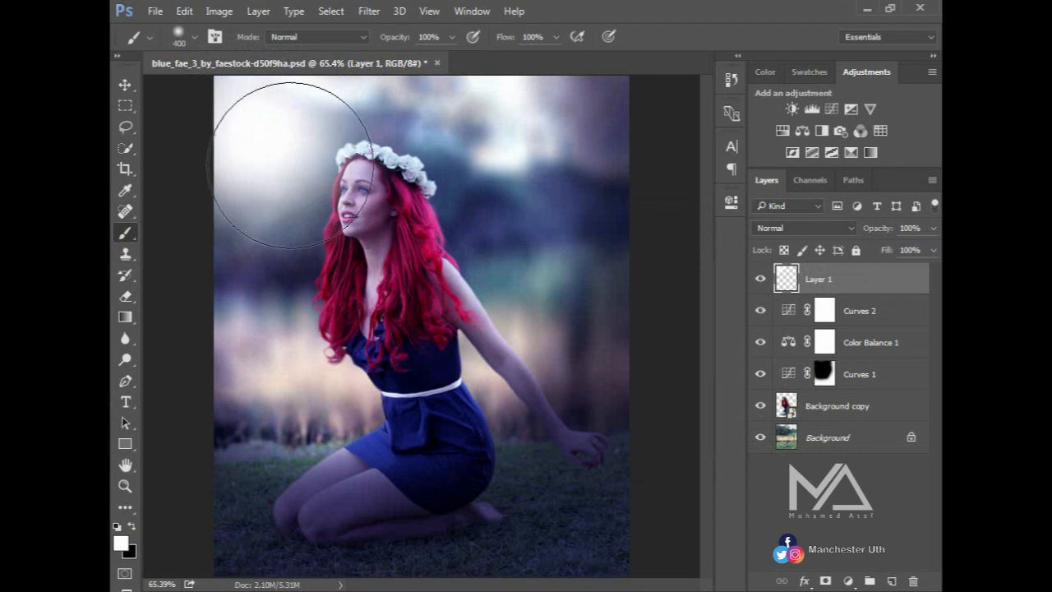
{"action": "left_click", "coordinate": [802, 228]}
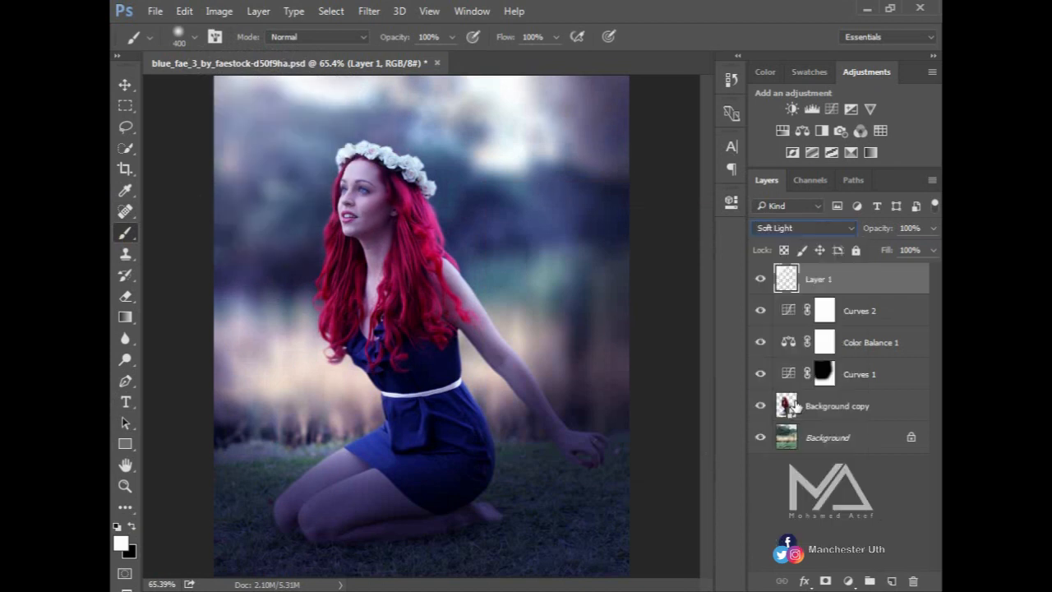
{"action": "left_click", "coordinate": [801, 228]}
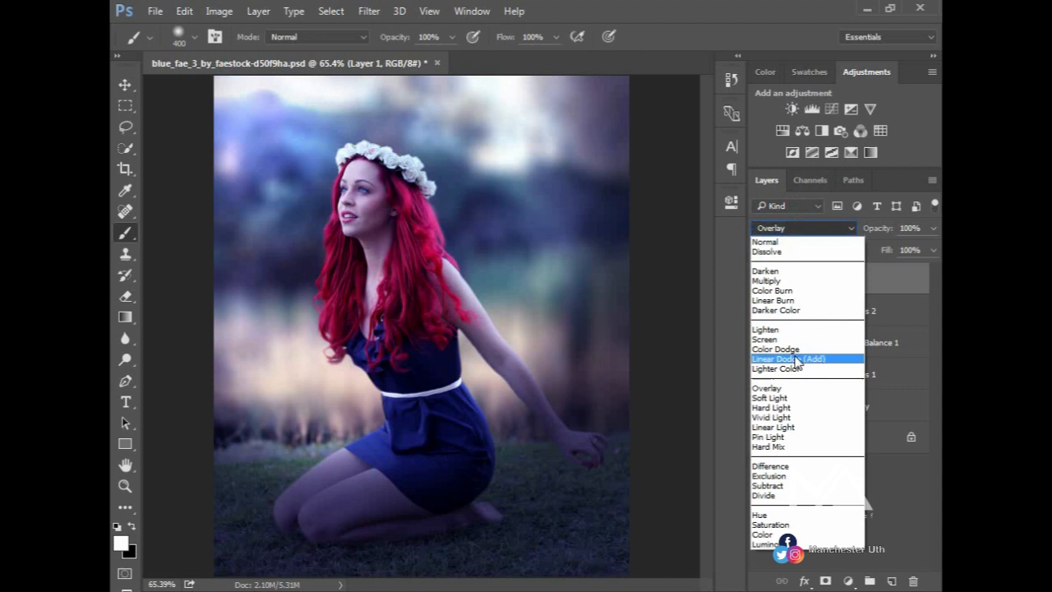
{"action": "left_click", "coordinate": [771, 406]}
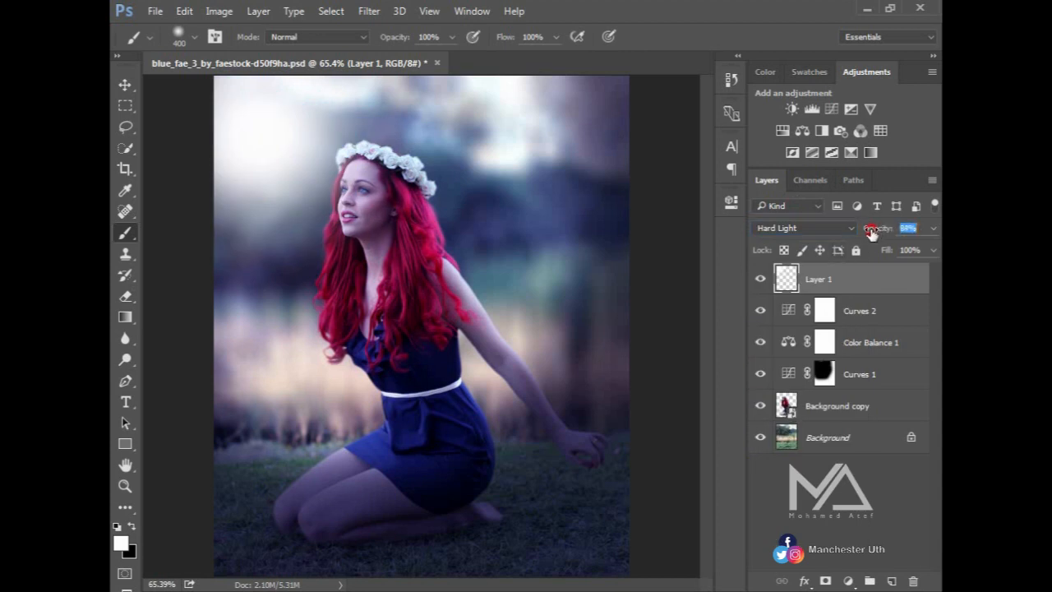